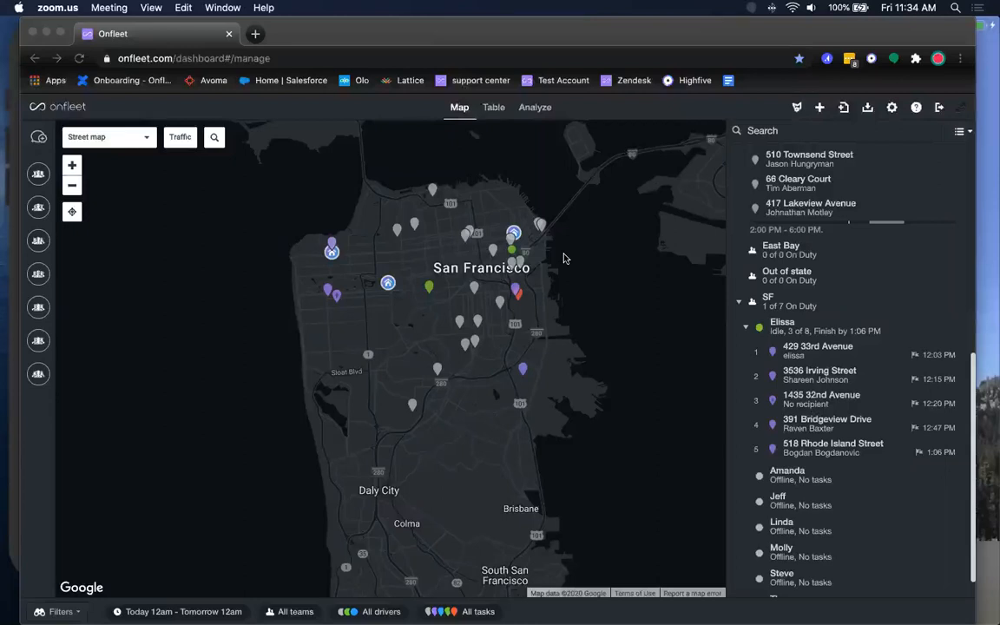
mouse_move(580, 246)
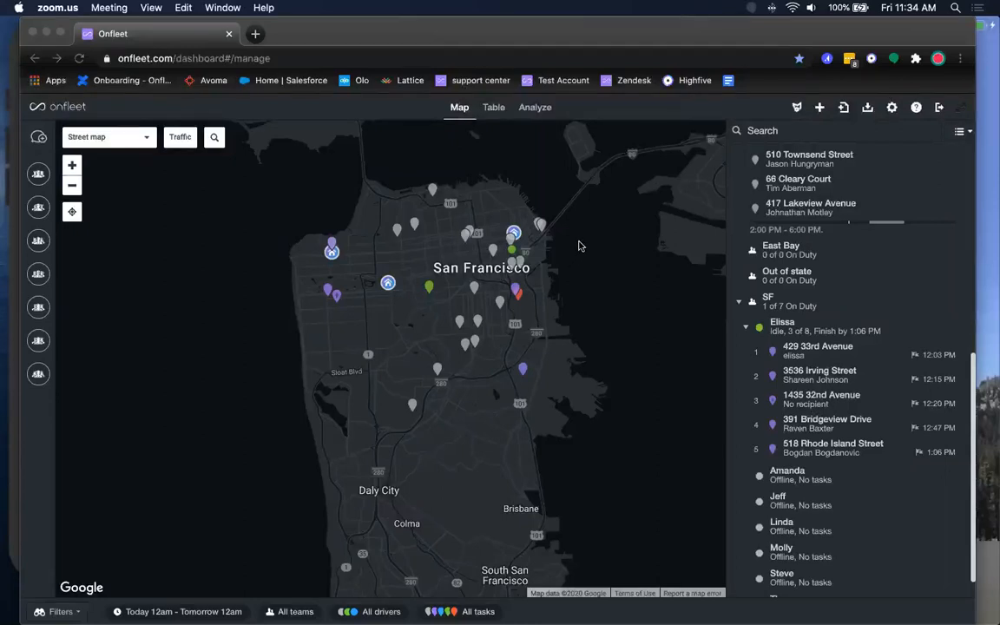
mouse_move(762, 237)
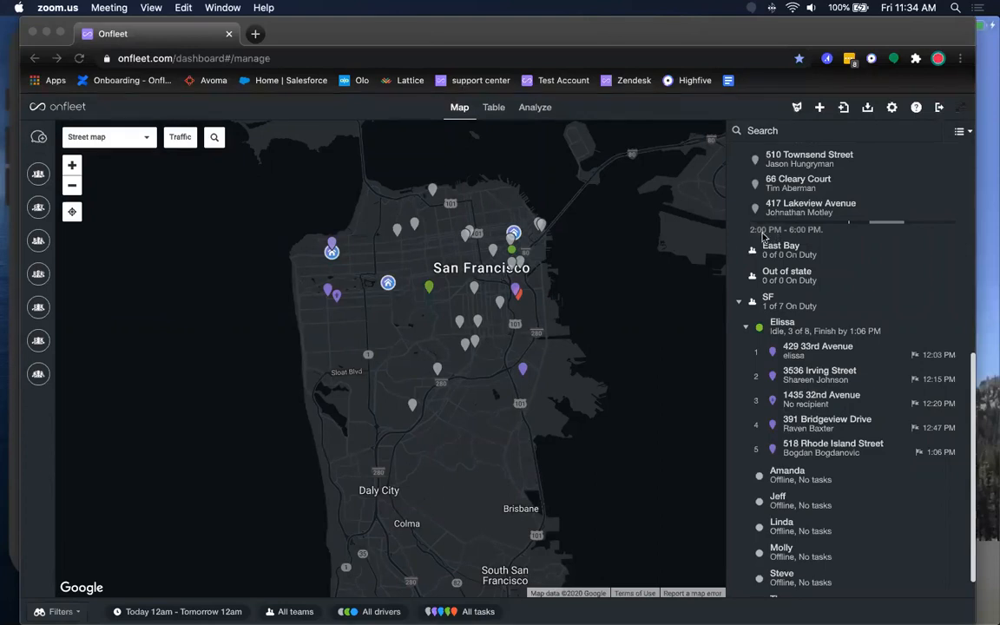
mouse_move(715, 251)
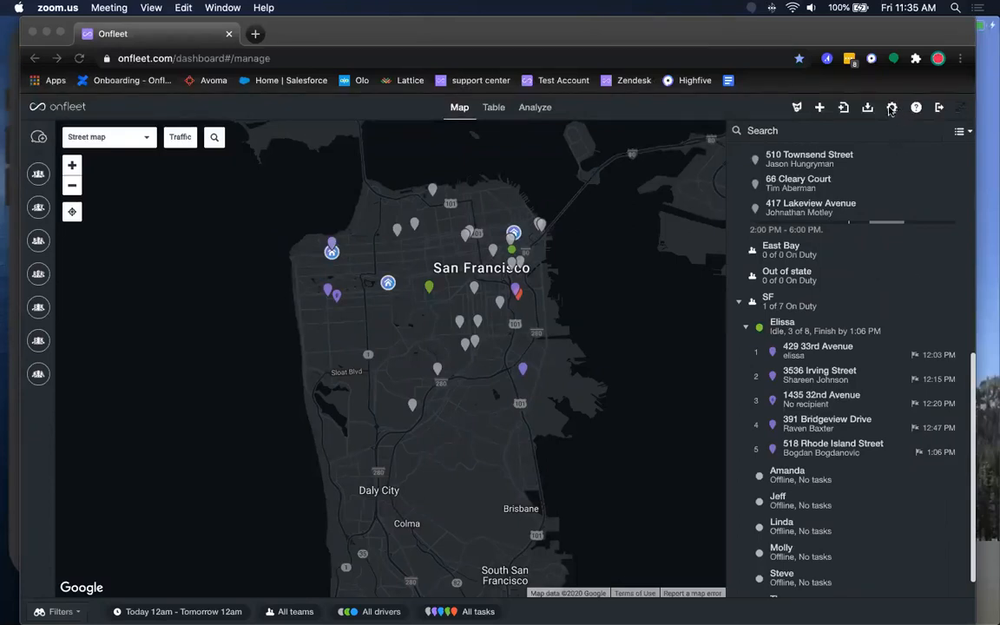
Step: Open the Communications settings showing notifications and call routing
left_click(891, 107)
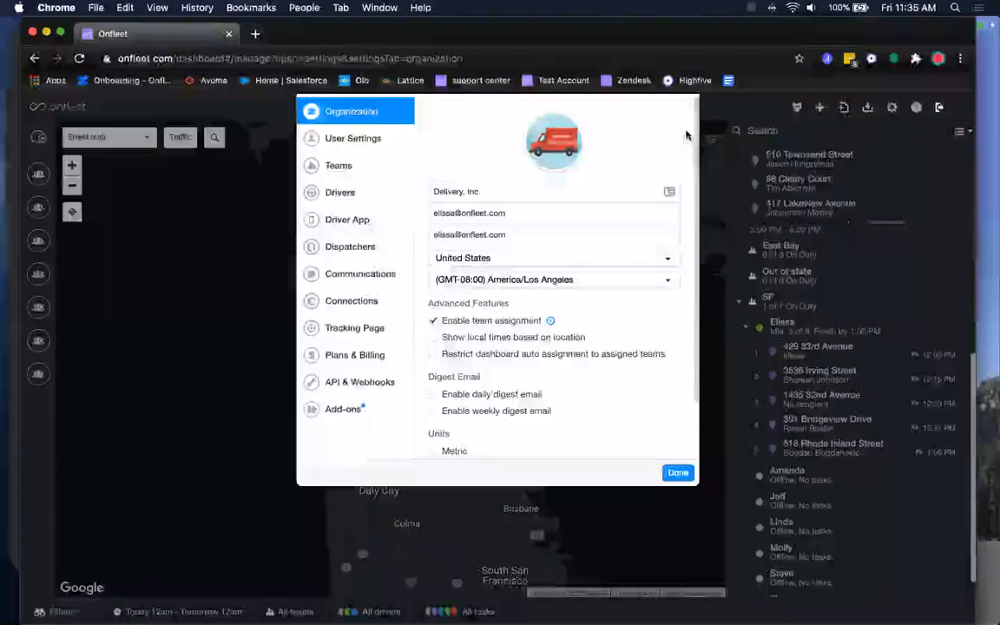
left_click(359, 273)
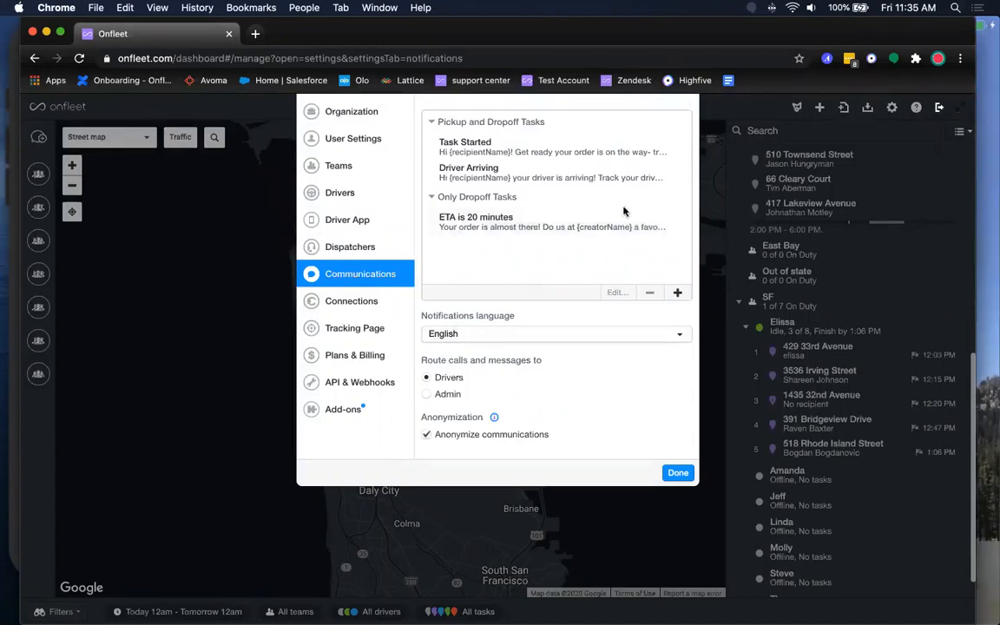
mouse_move(618, 295)
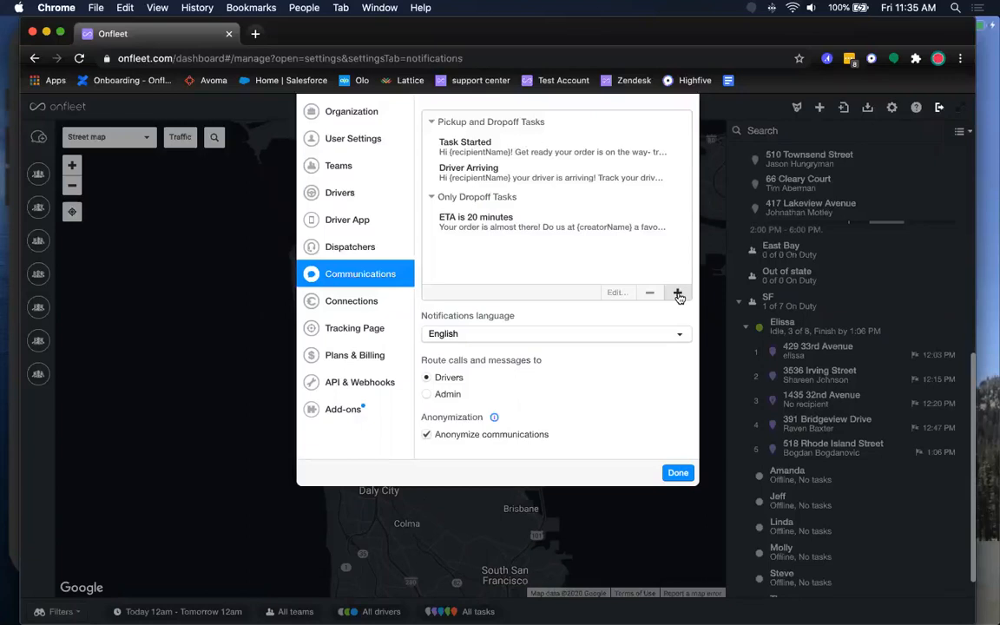
Step: Add a new notification and browse its 'Triggered when' event options
left_click(678, 293)
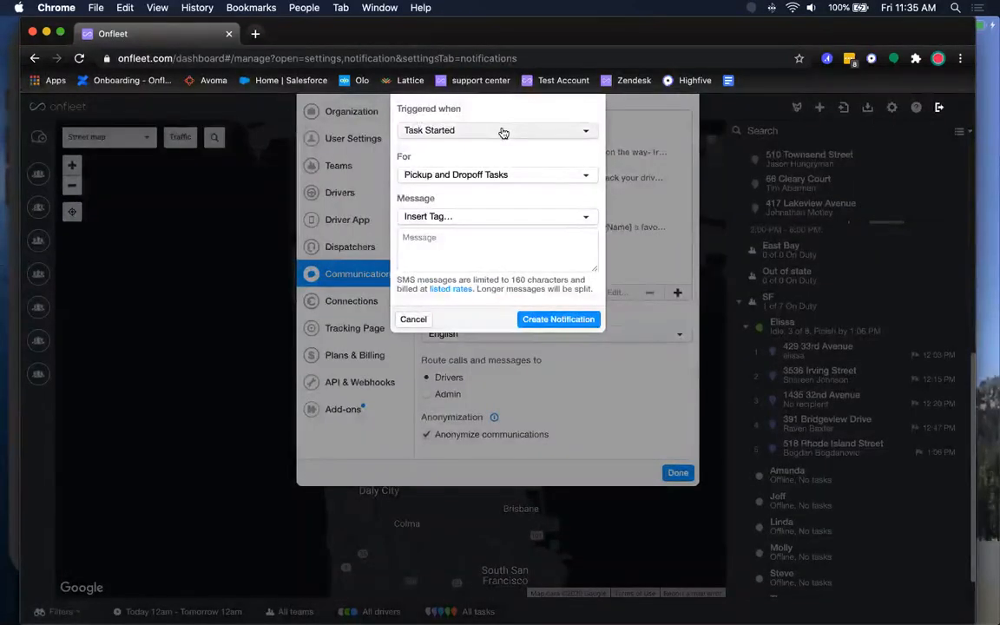
left_click(497, 131)
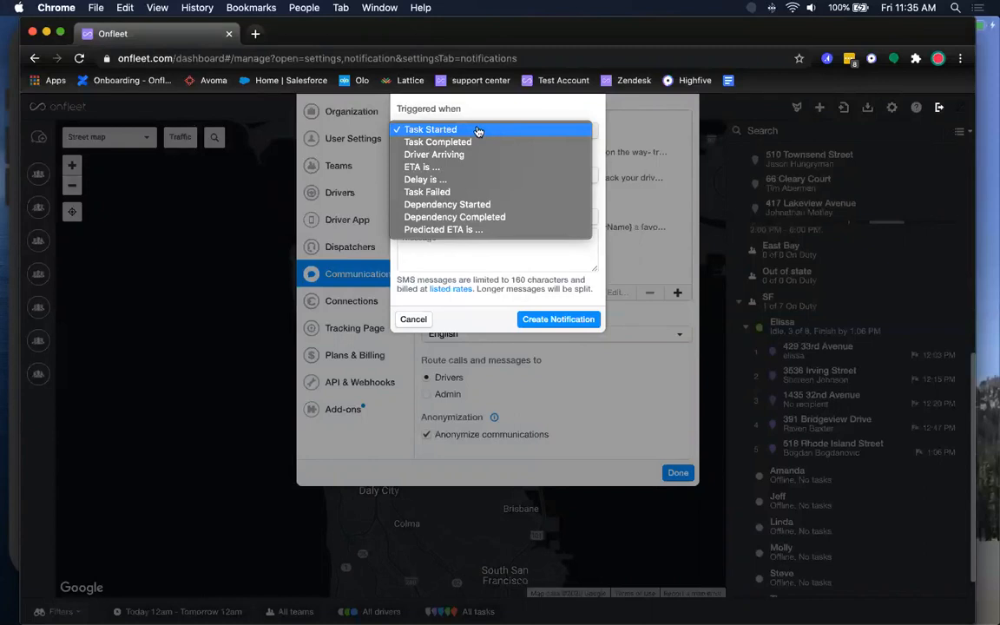
mouse_move(463, 141)
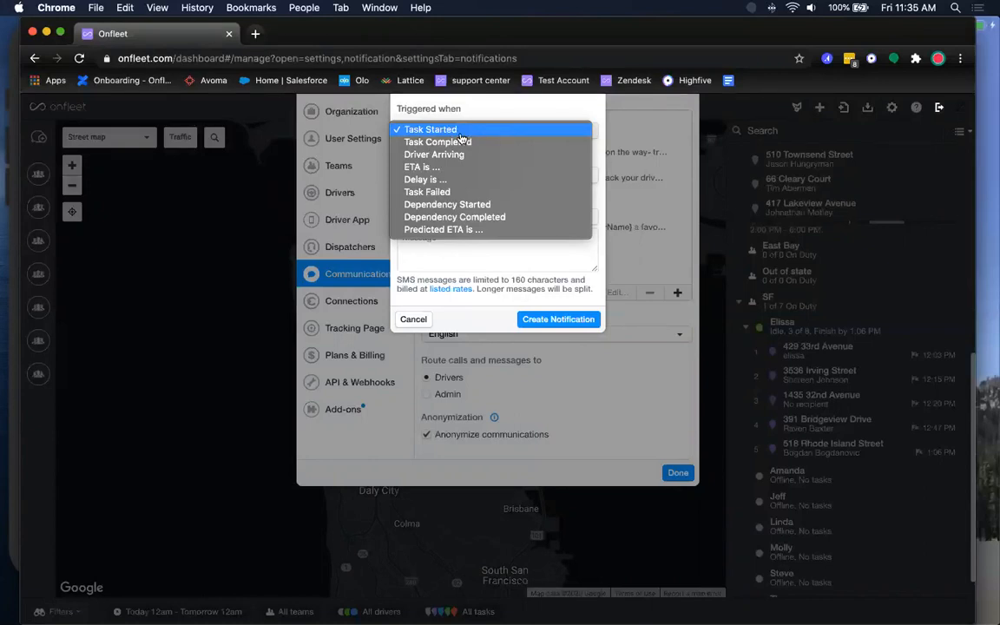
mouse_move(434, 155)
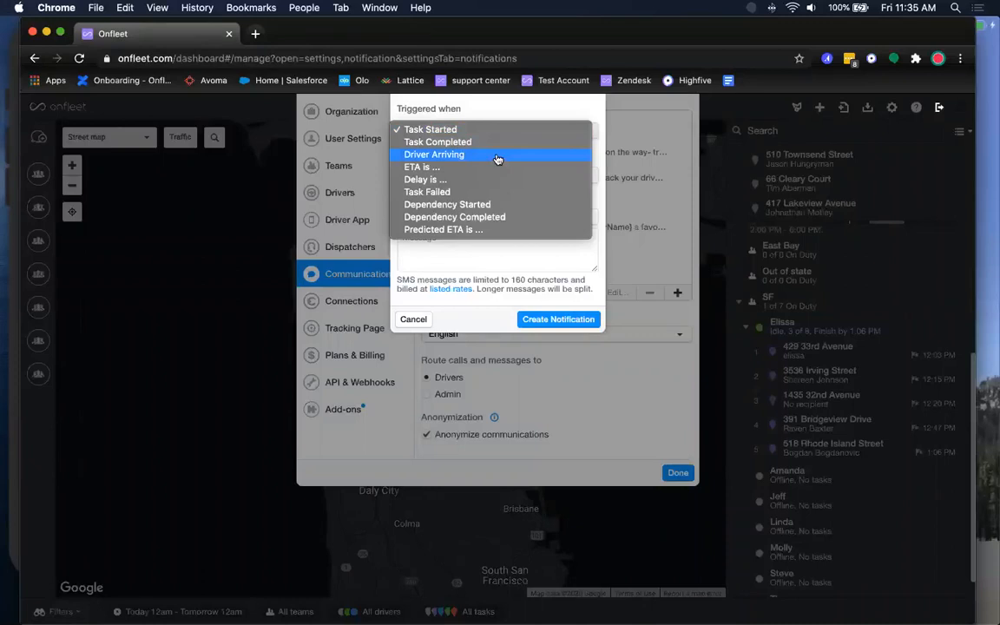
mouse_move(476, 166)
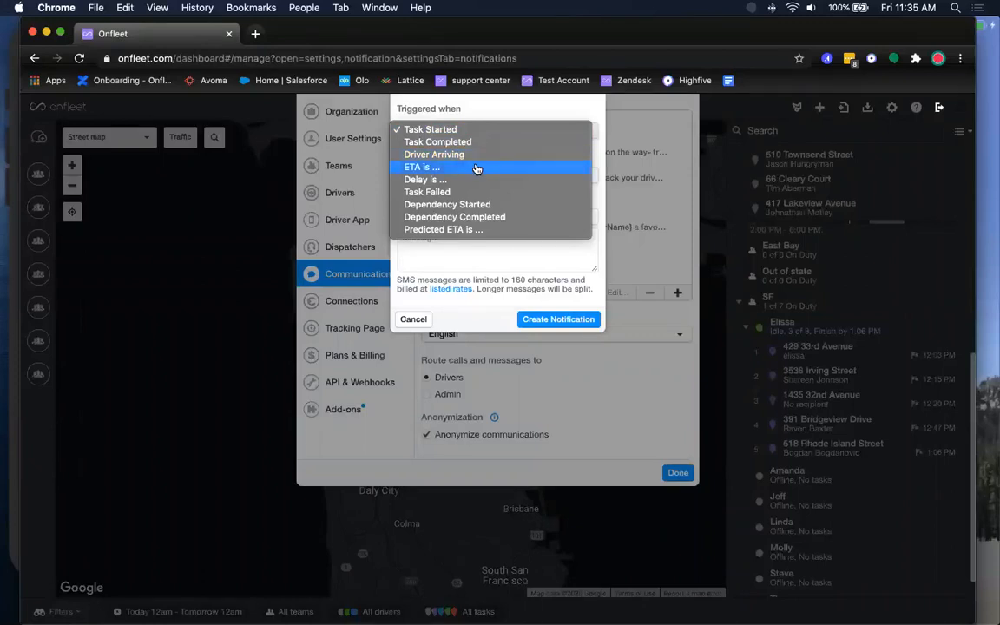
mouse_move(471, 180)
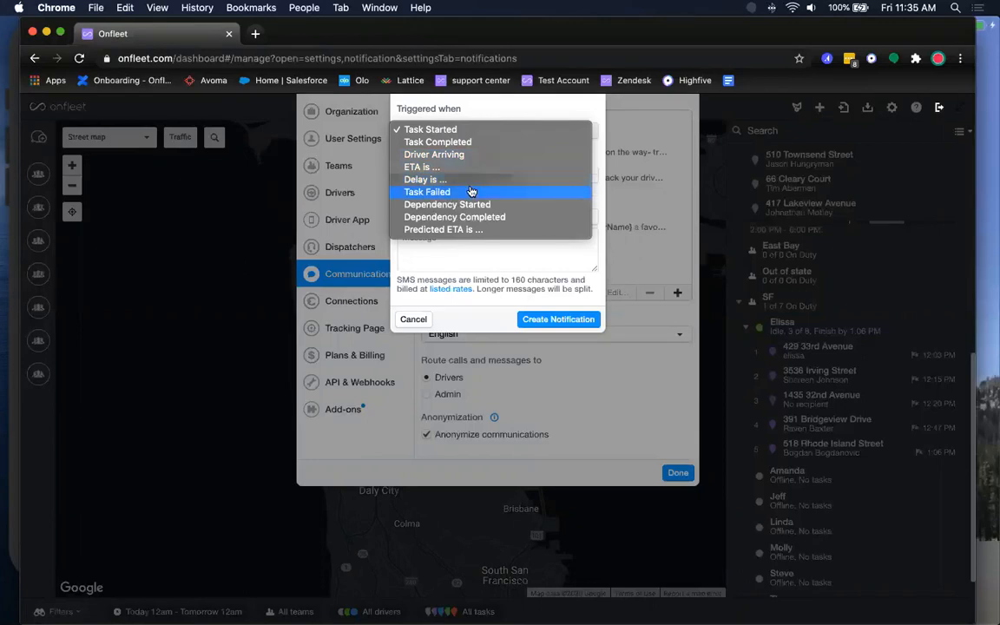
mouse_move(469, 207)
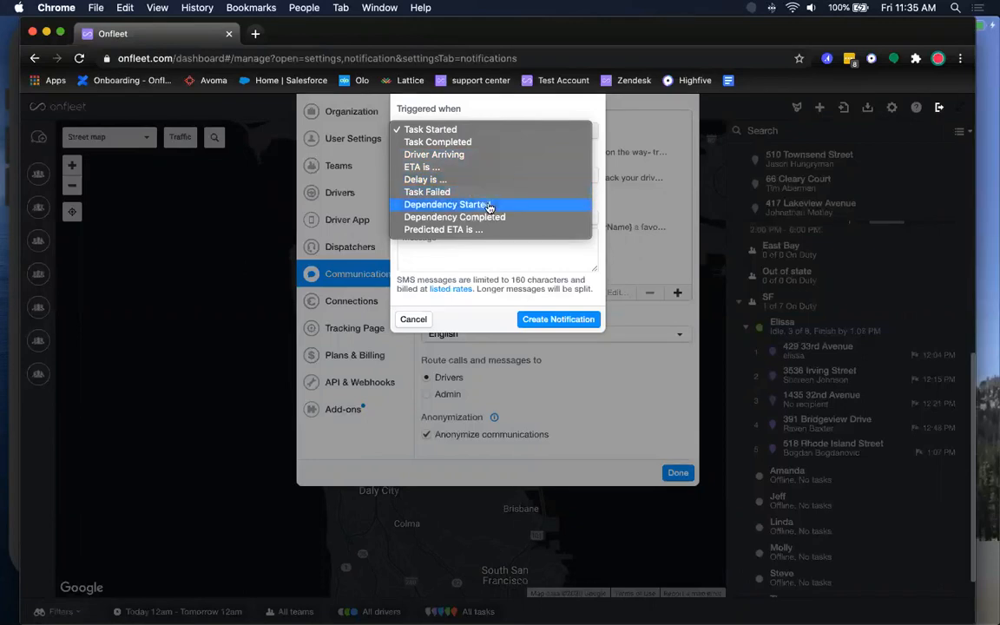
mouse_move(506, 217)
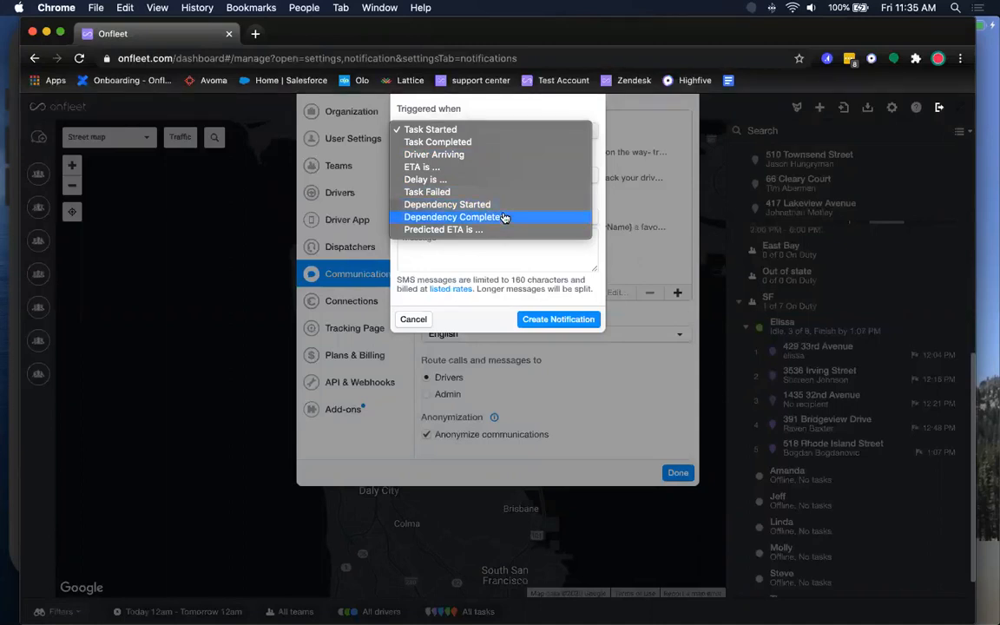
mouse_move(506, 206)
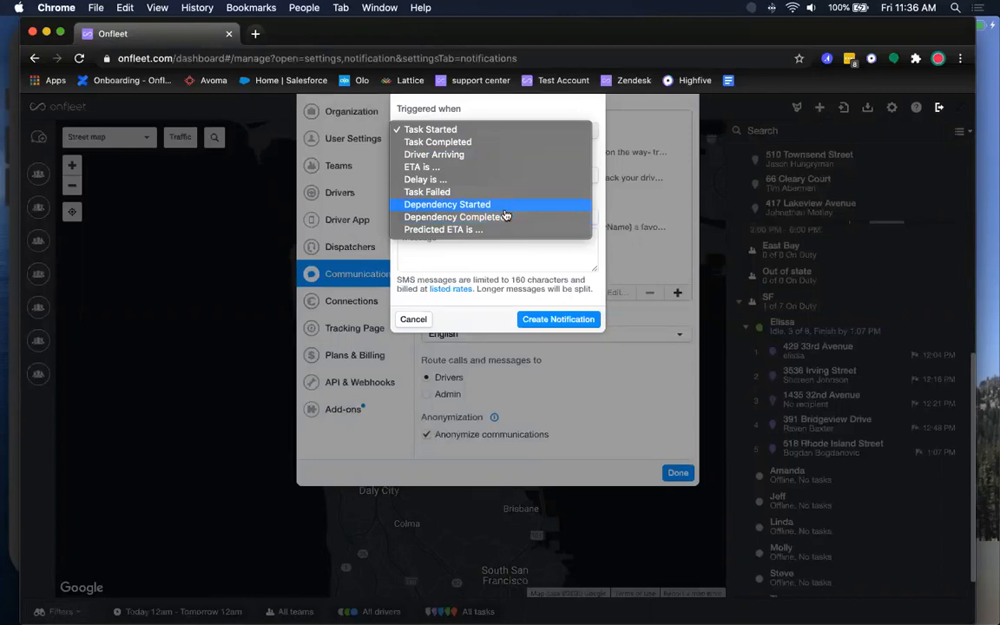
mouse_move(503, 217)
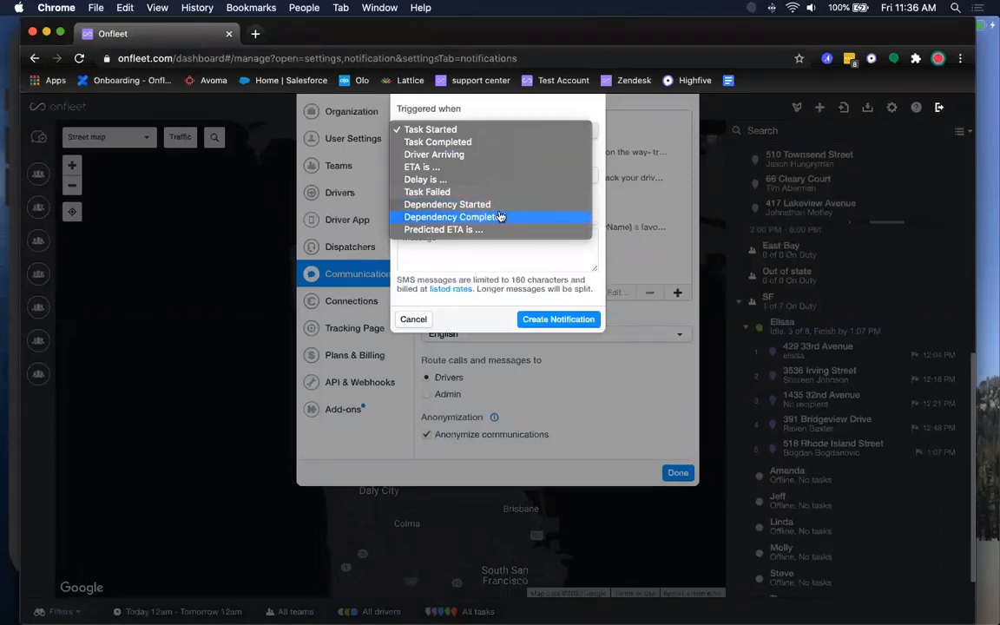
mouse_move(471, 229)
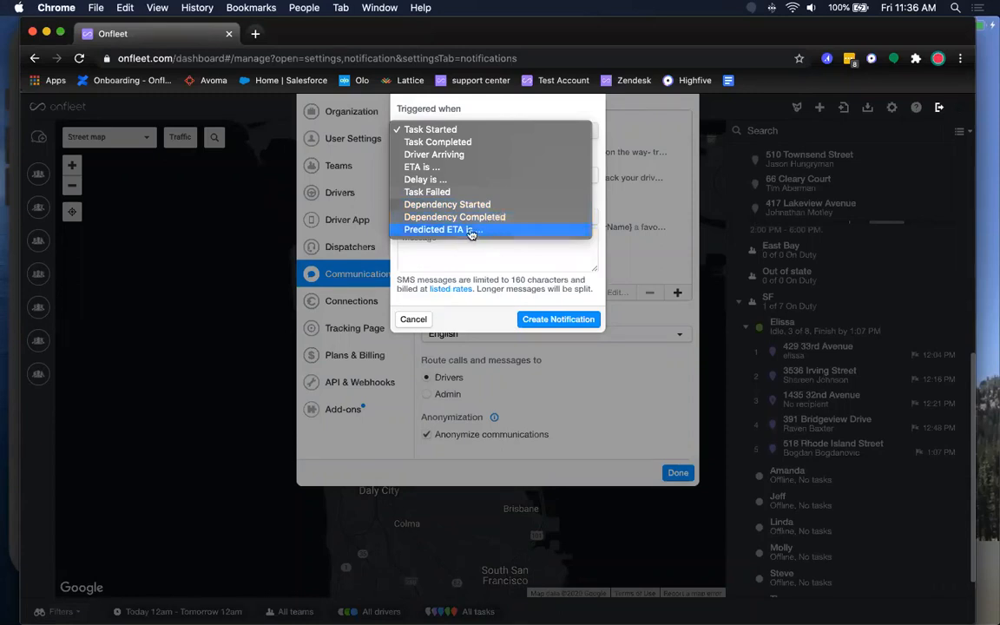
mouse_move(421, 166)
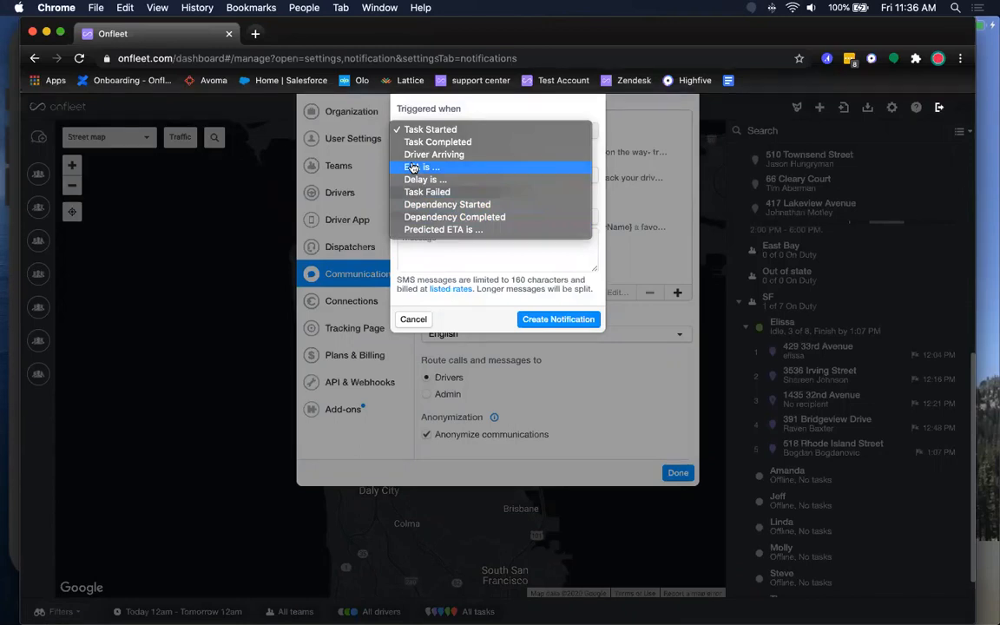
Step: Set the notification trigger to 'ETA is' 5 minutes
left_click(423, 167)
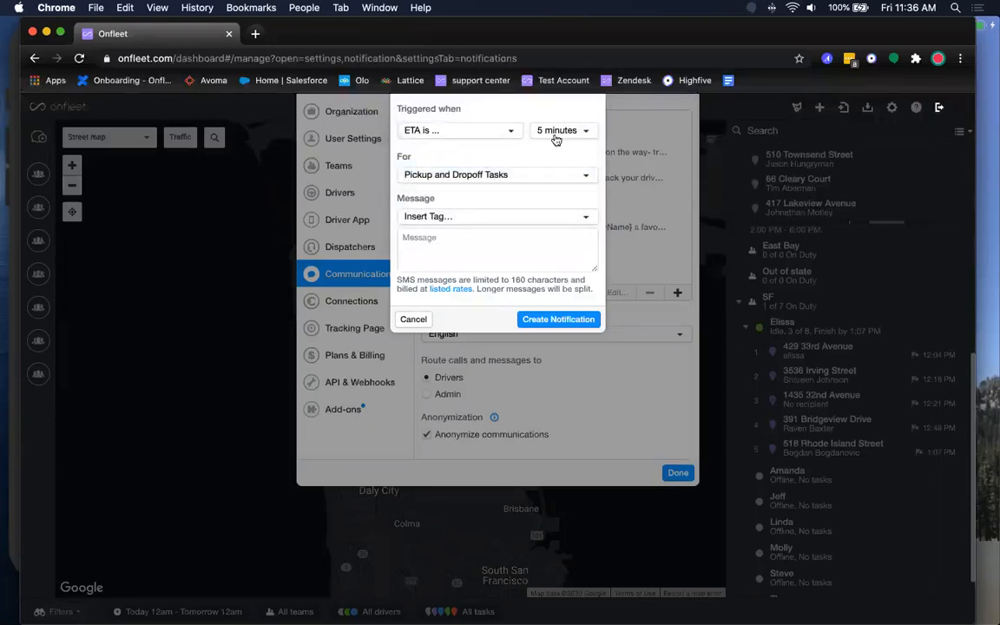
left_click(563, 130)
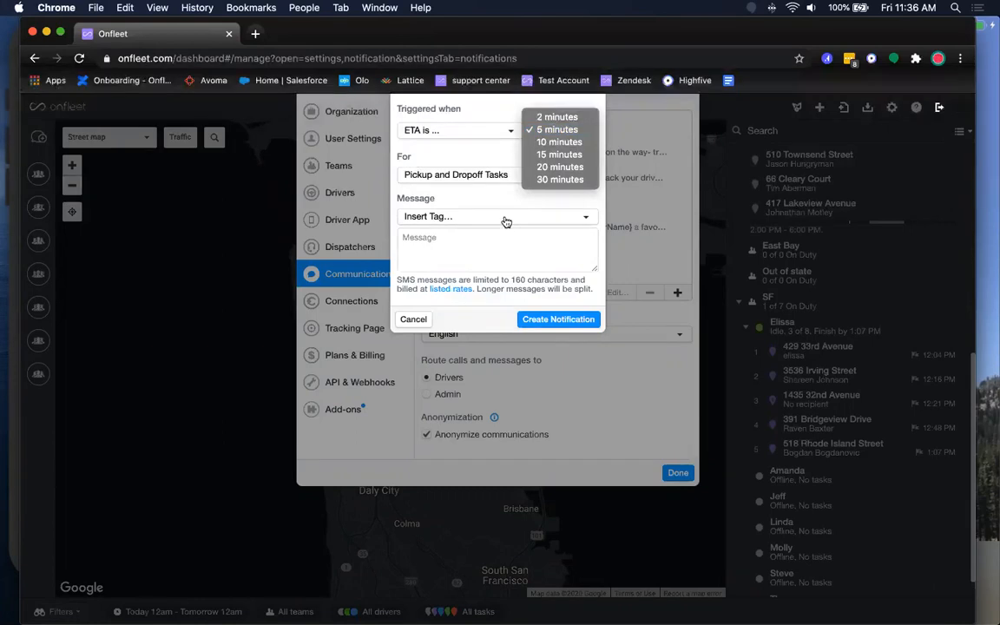
left_click(556, 130)
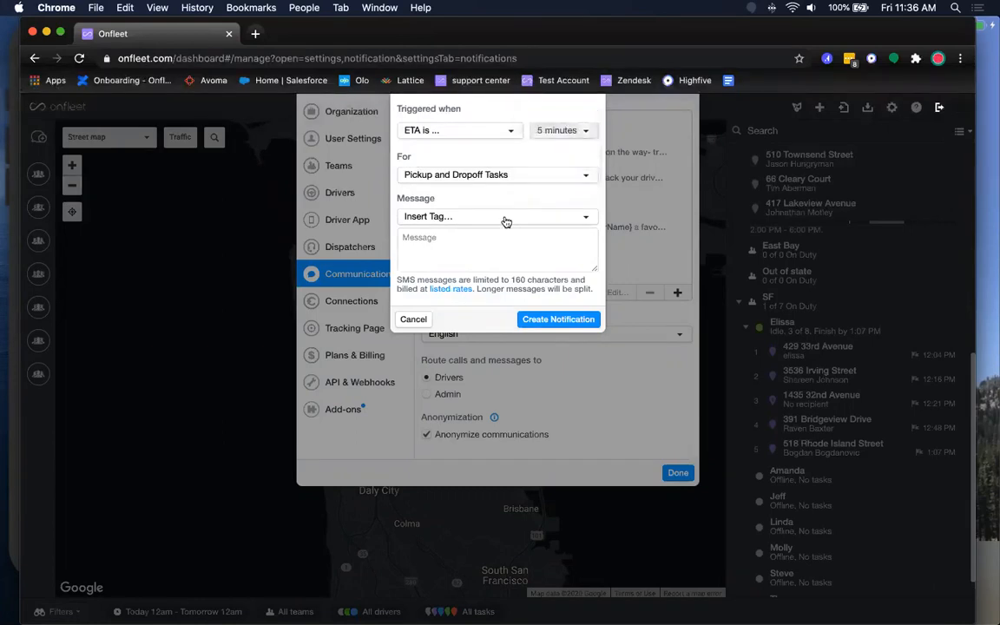
left_click(497, 217)
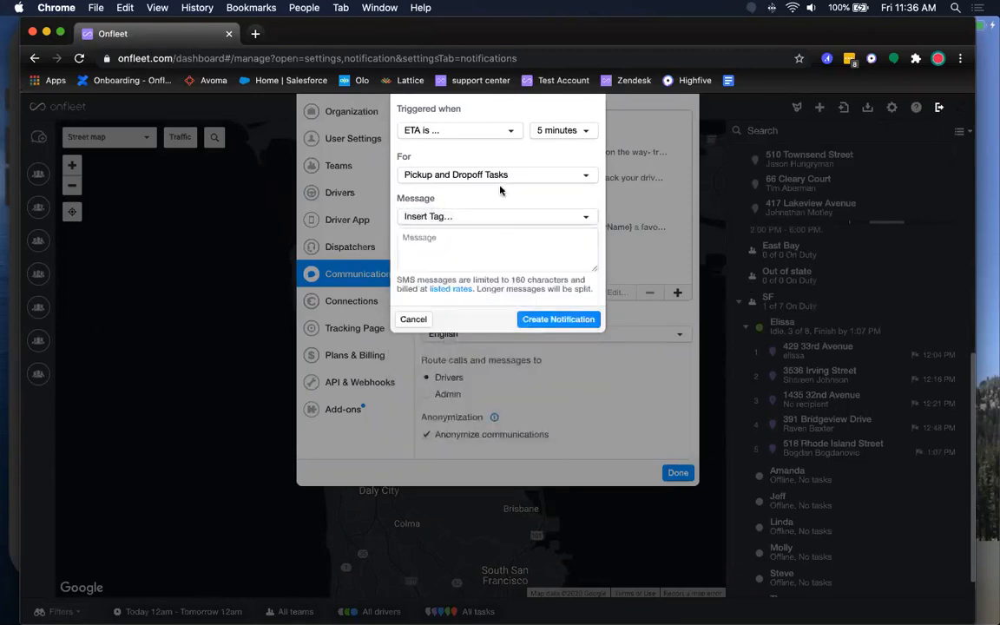
Step: Insert the Tracking Link tag and type 'Track your Driver' before it
left_click(497, 216)
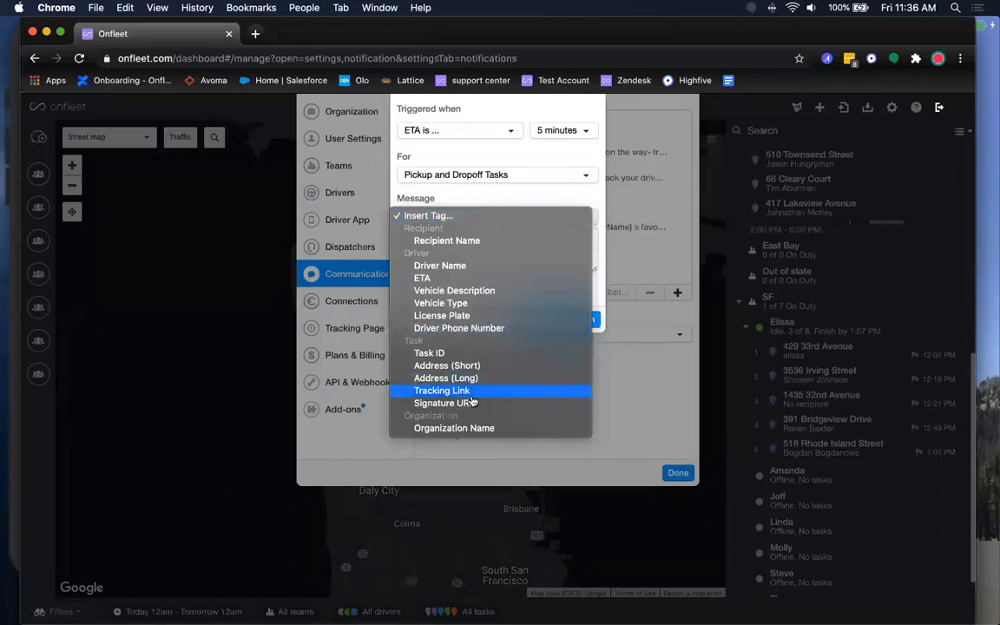
mouse_move(478, 403)
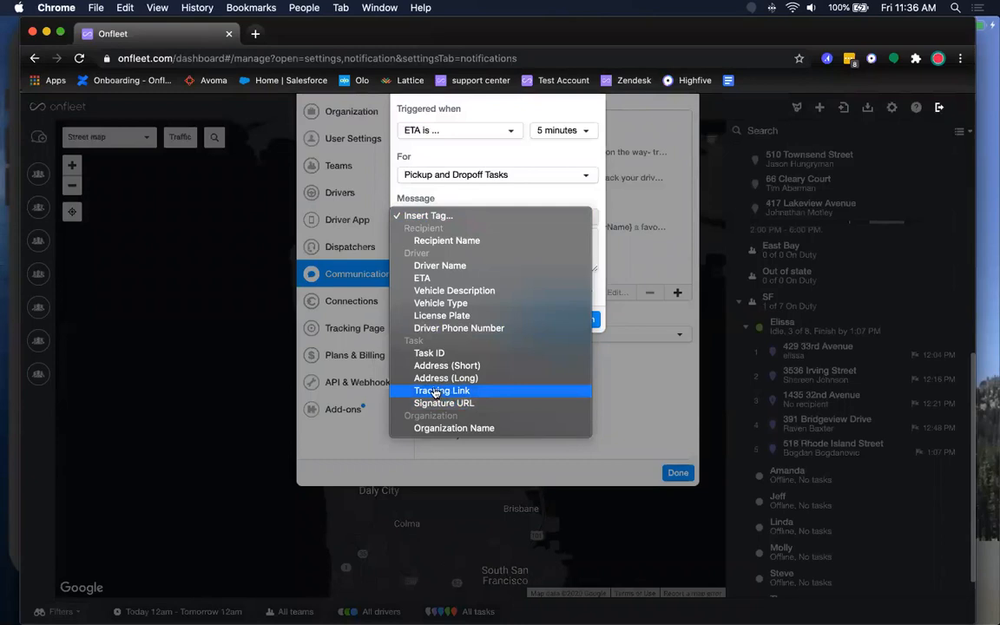
mouse_move(459, 390)
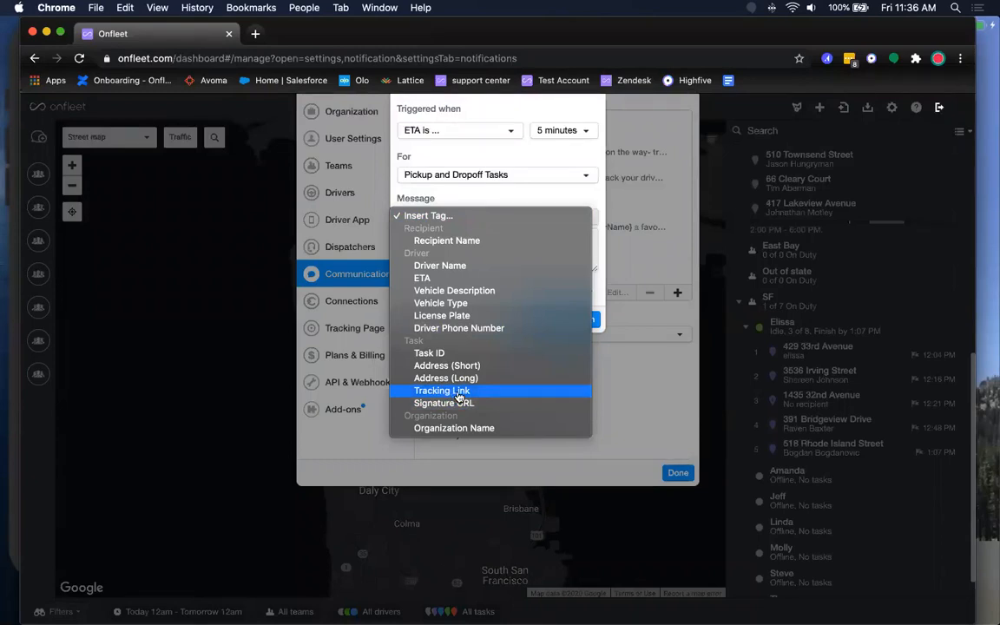
left_click(442, 390)
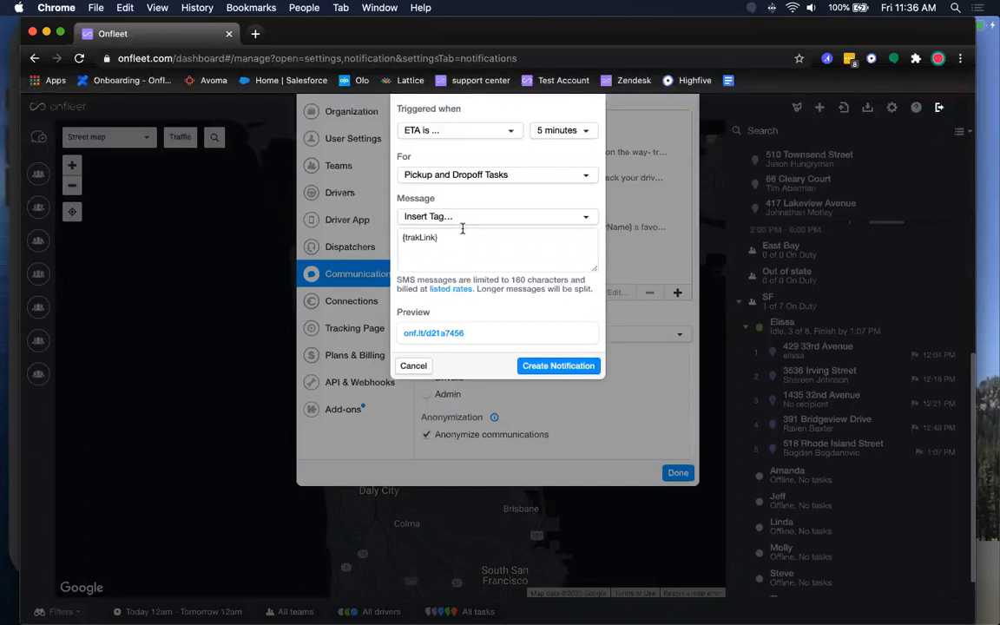
type("Track")
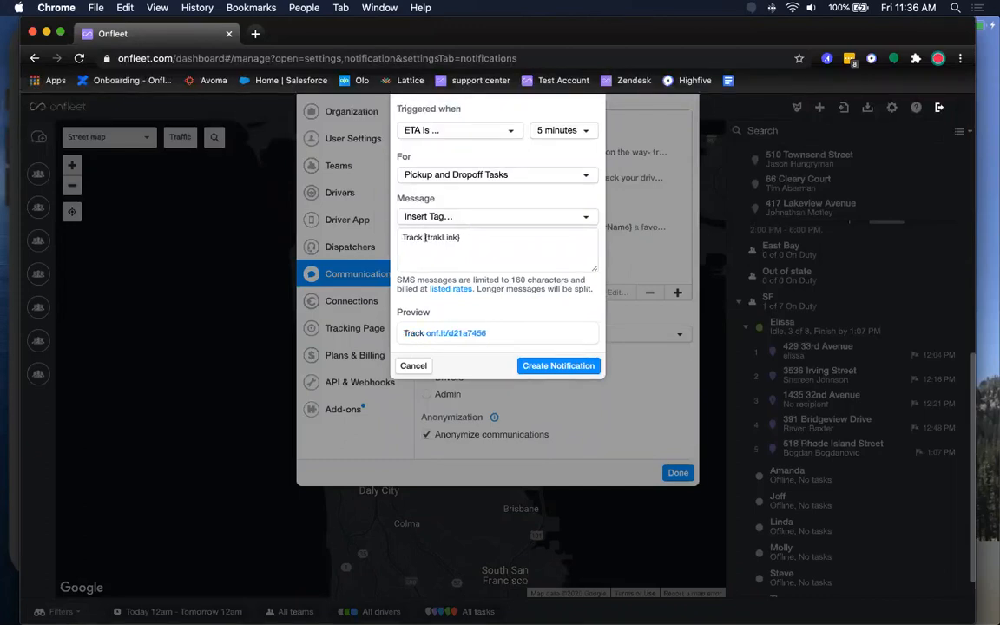
type("your Driver")
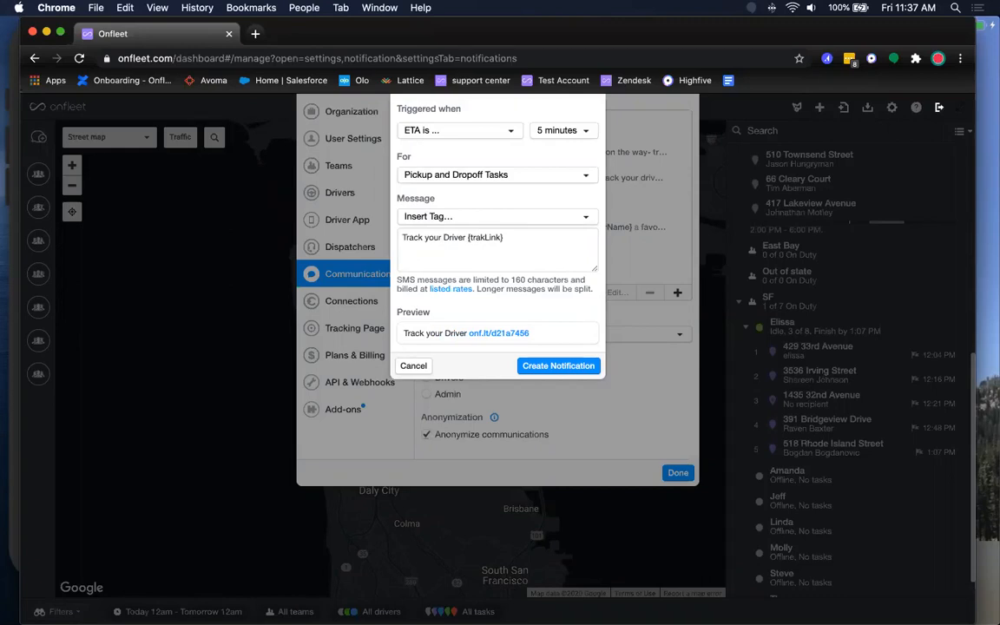
mouse_move(511, 303)
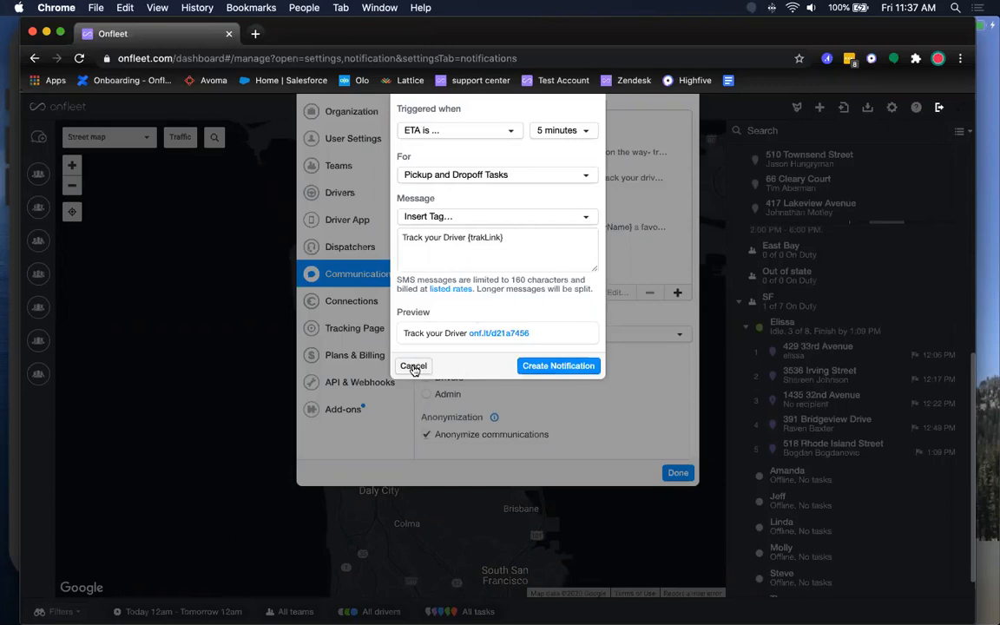
left_click(414, 366)
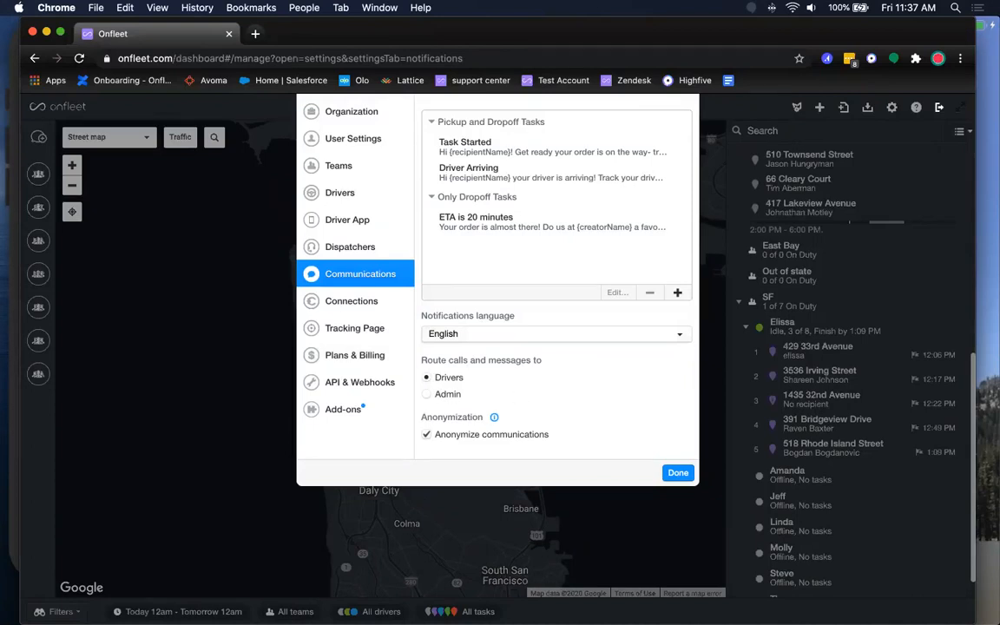
mouse_move(571, 334)
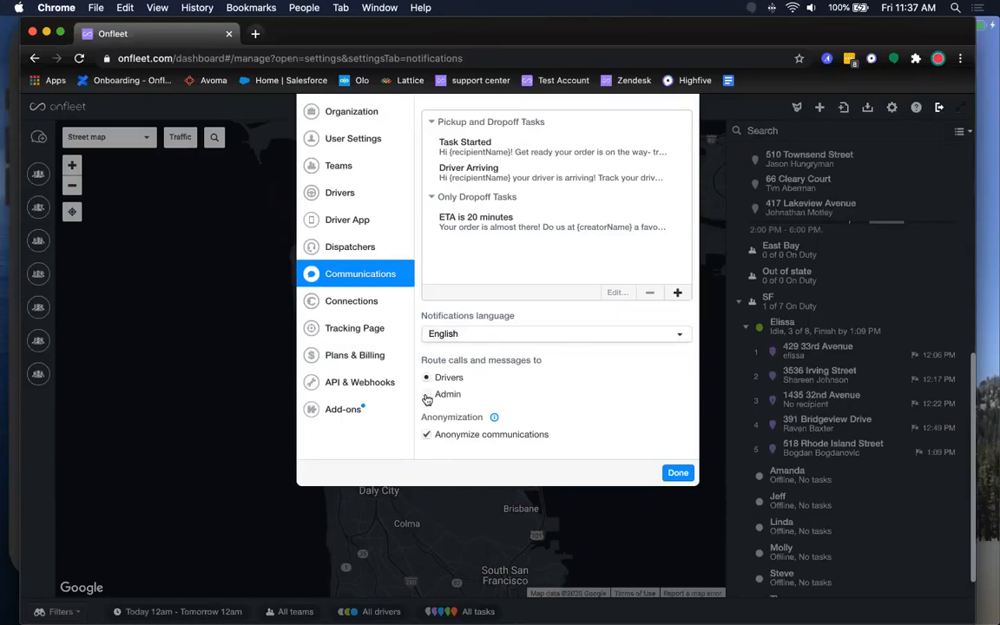
left_click(426, 394)
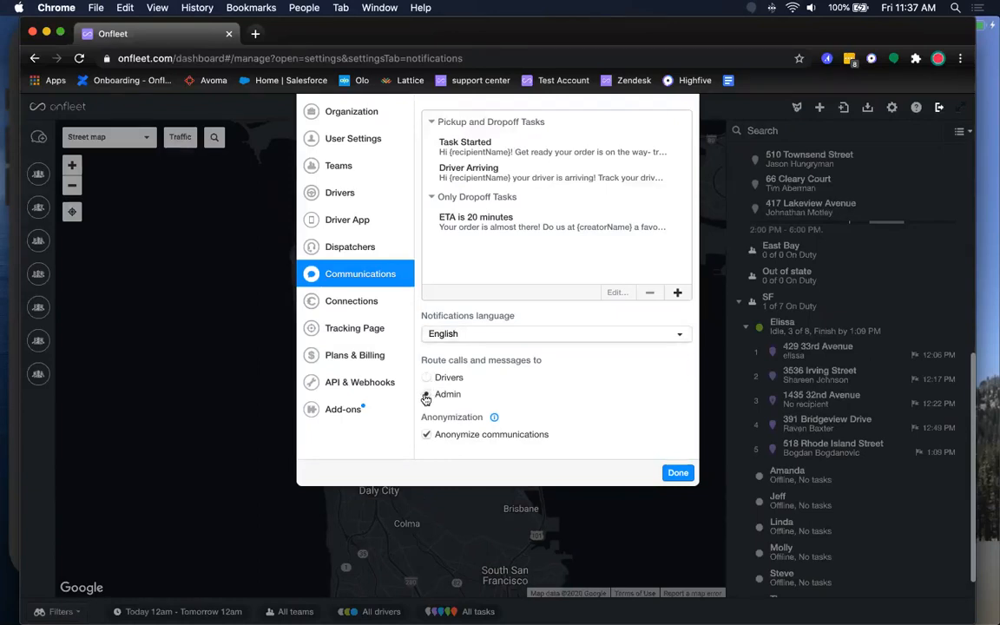
left_click(427, 393)
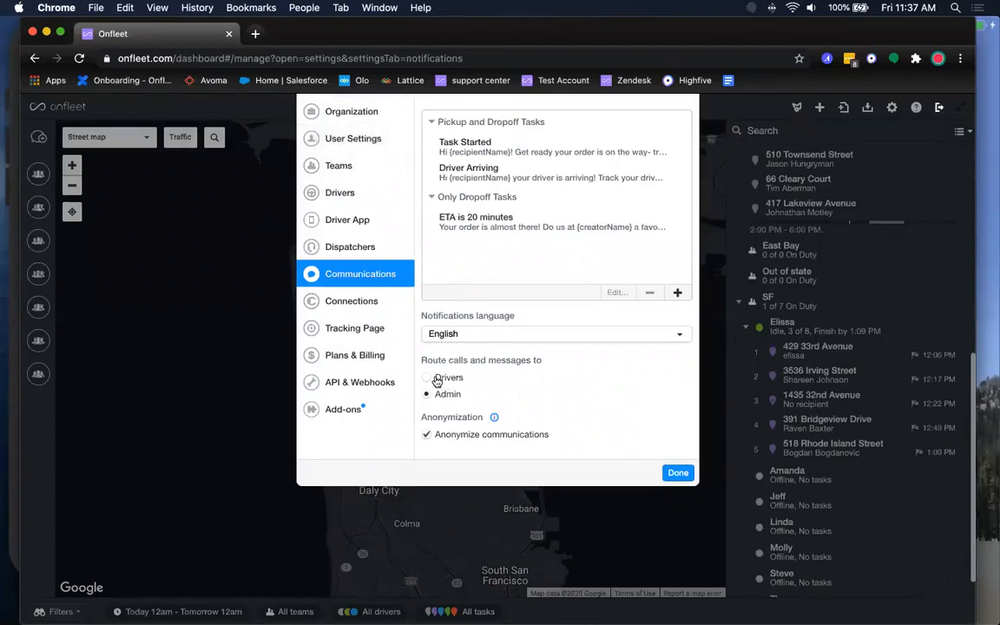
left_click(426, 378)
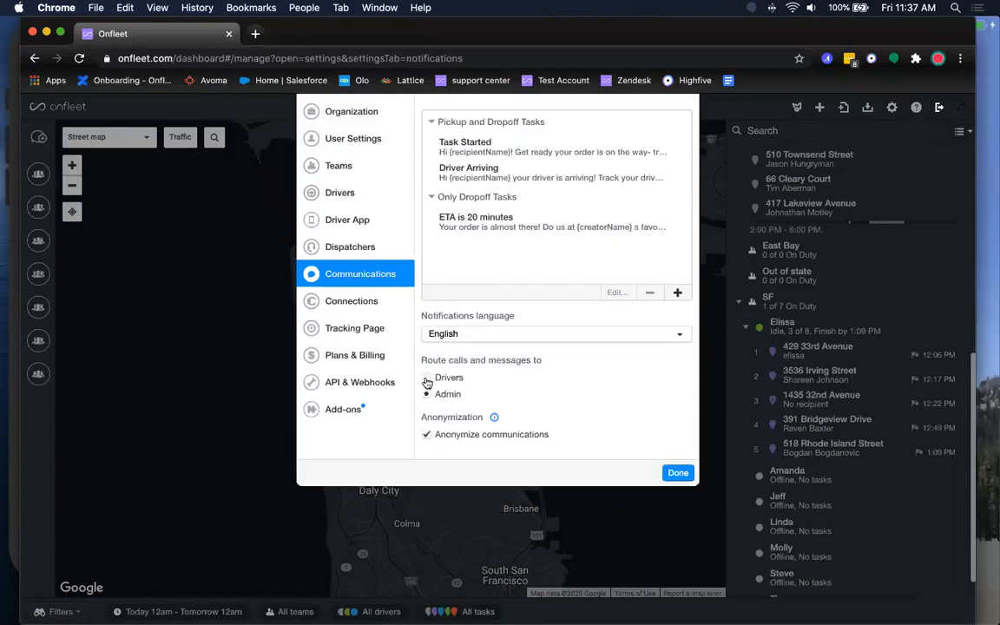
left_click(427, 376)
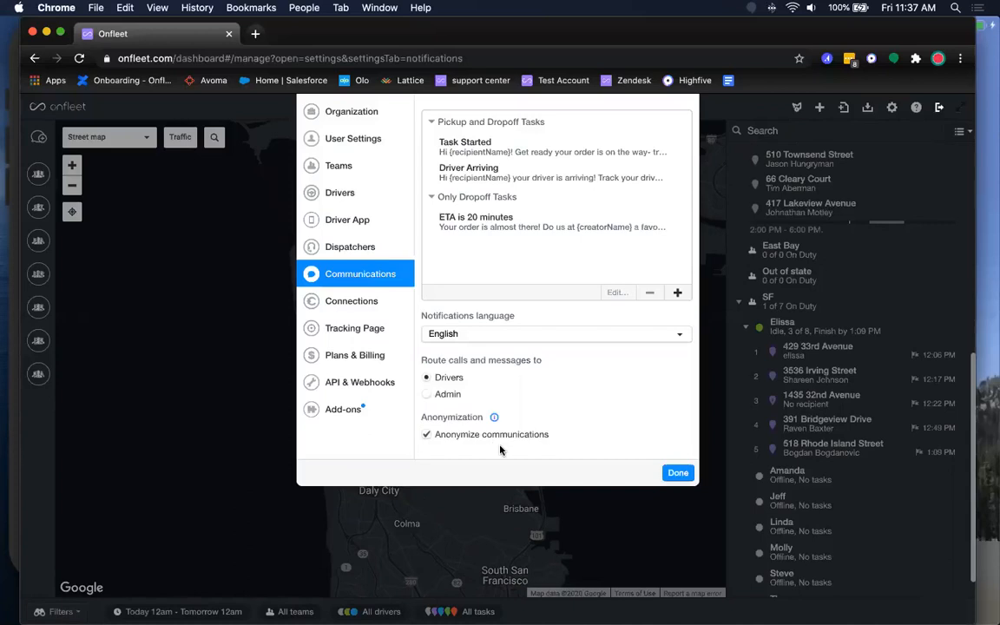
mouse_move(506, 445)
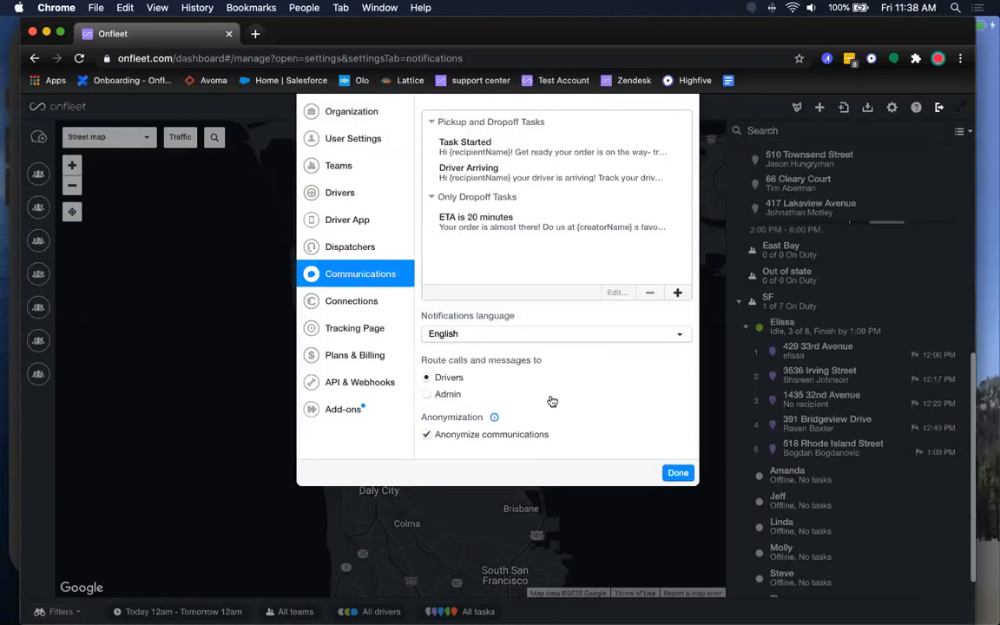
mouse_move(391, 299)
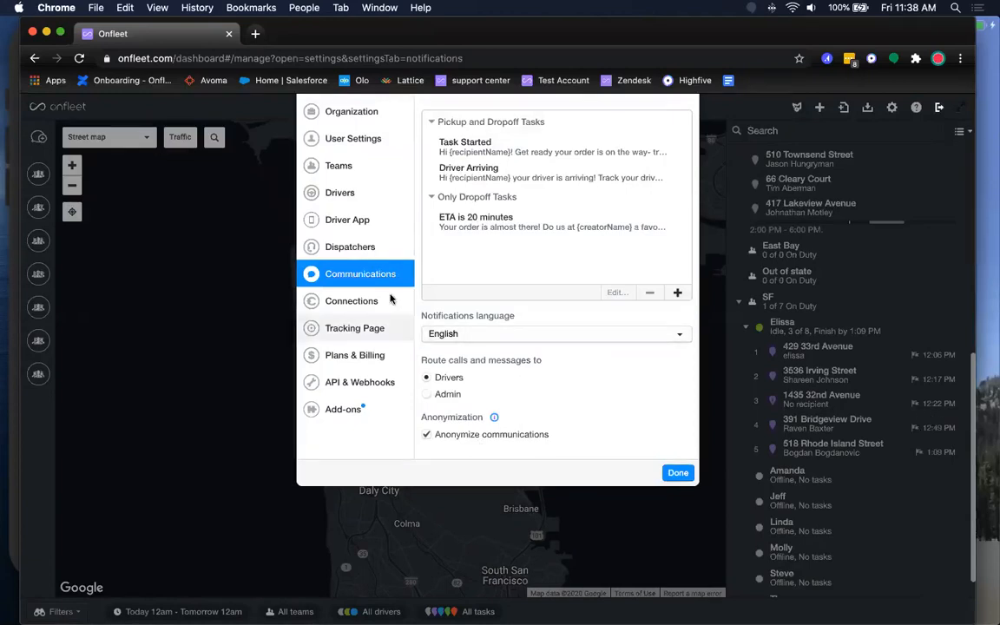
left_click(354, 327)
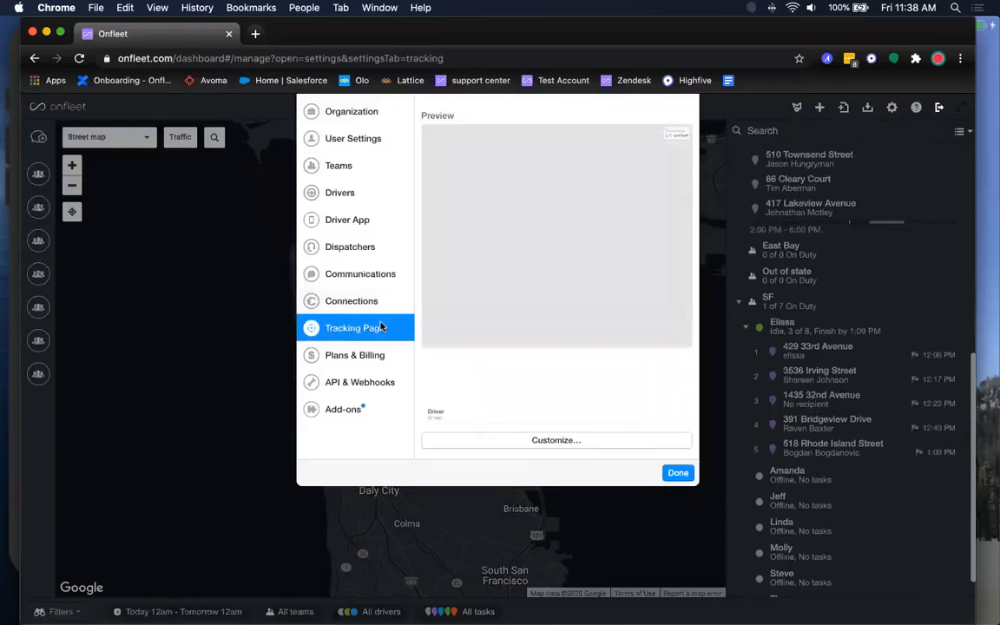
Step: Go to Tracking Page settings and open its customization options
left_click(355, 328)
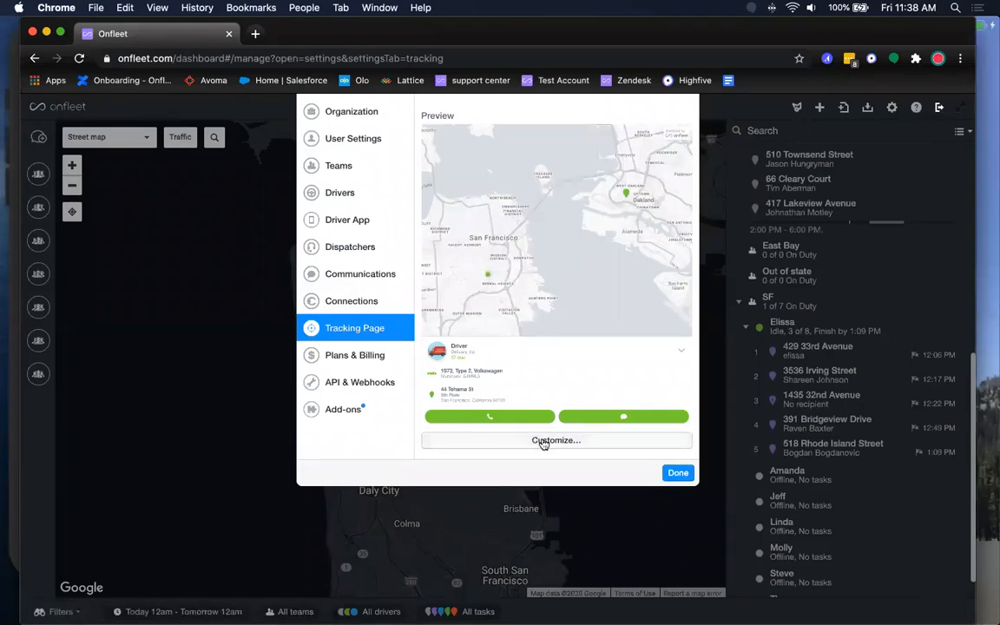
left_click(556, 440)
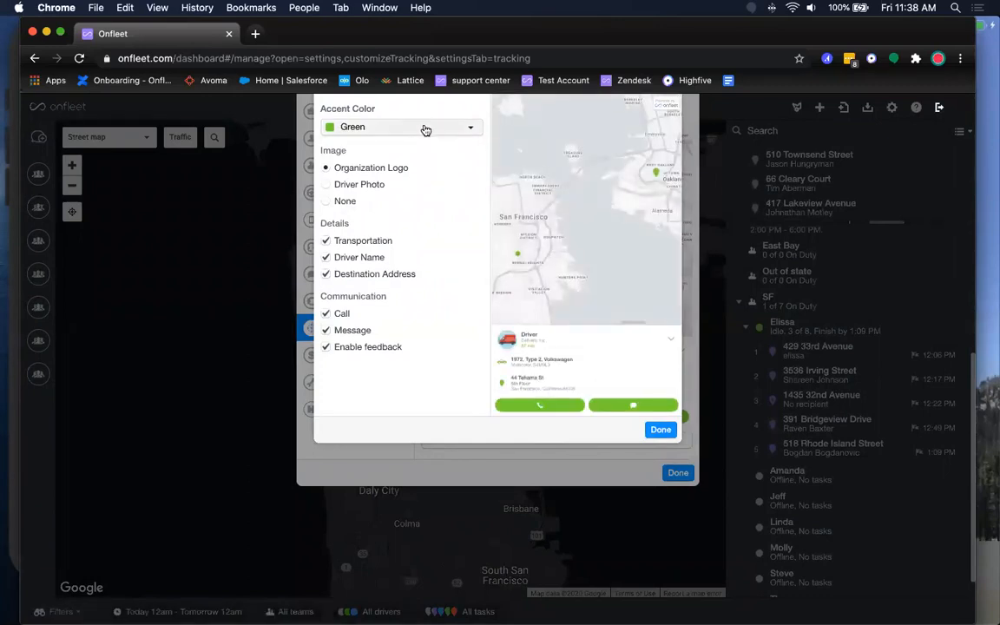
Step: Keep the Green accent color and close the customization dialog with Done
left_click(400, 127)
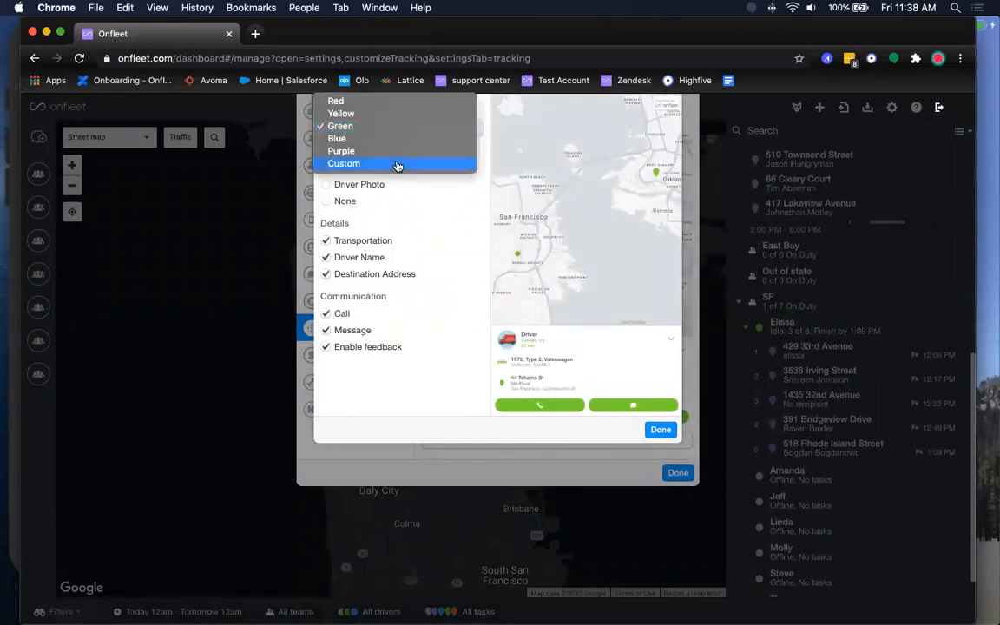
mouse_move(453, 211)
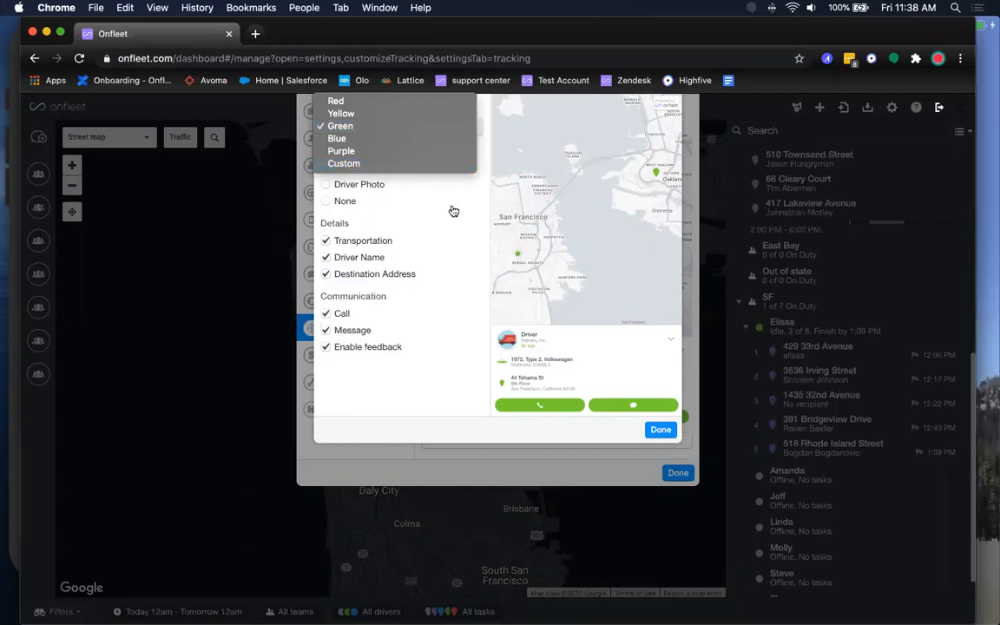
left_click(340, 126)
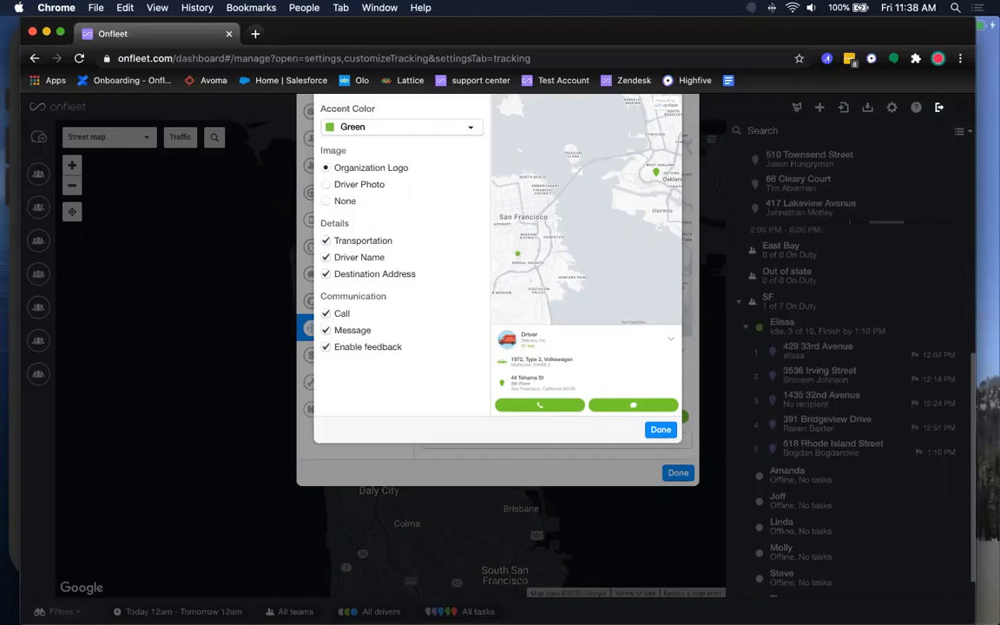
mouse_move(441, 252)
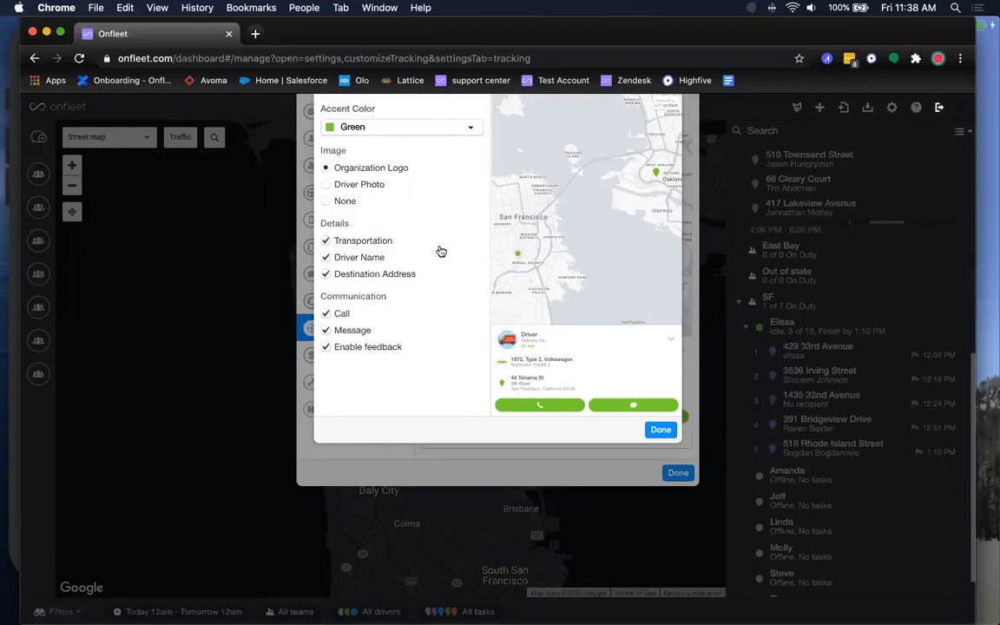
mouse_move(559, 341)
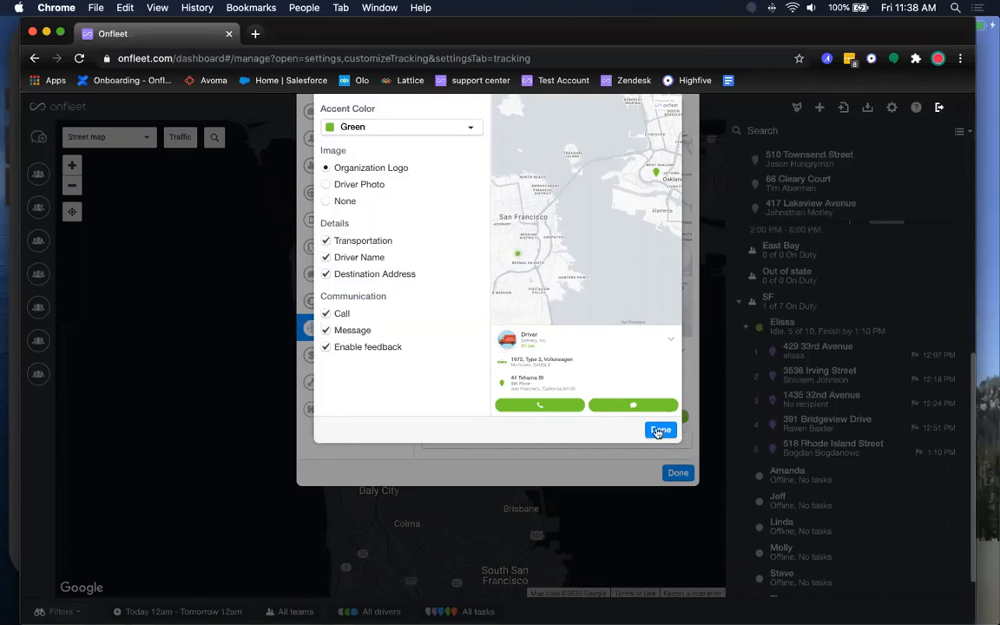
left_click(660, 430)
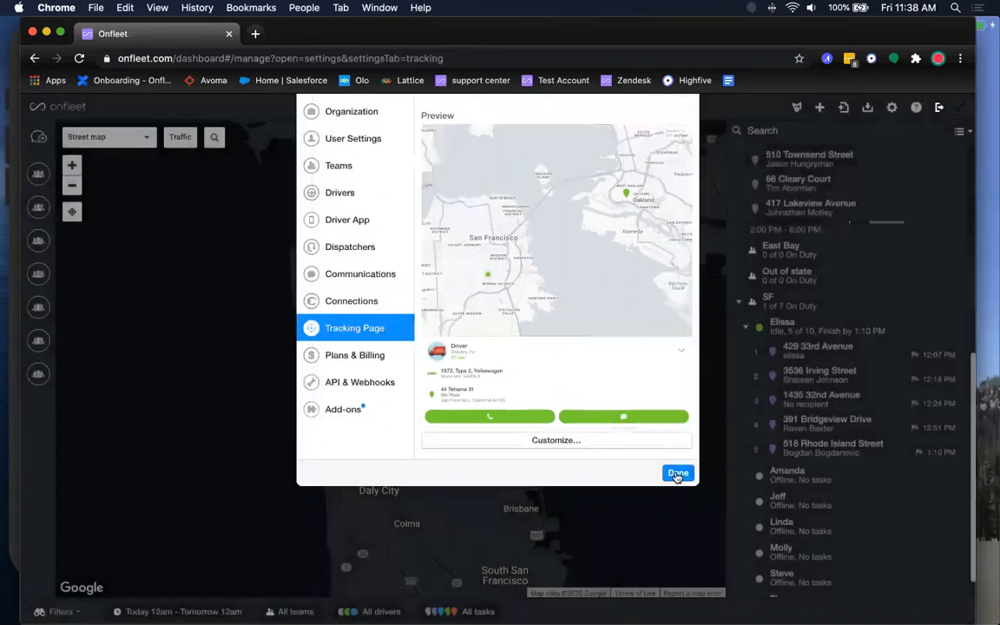
left_click(678, 473)
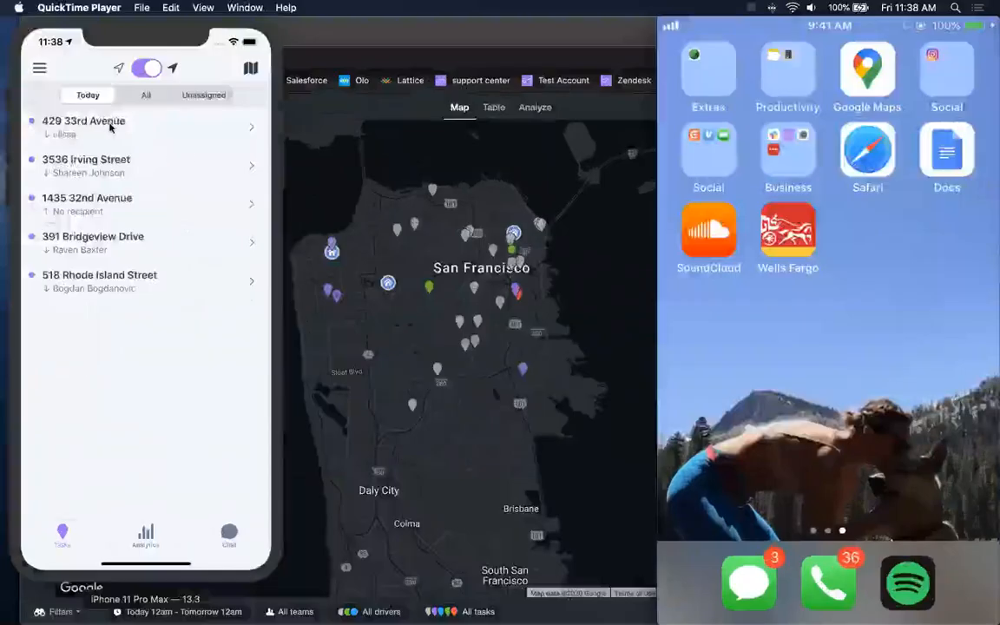
left_click(113, 126)
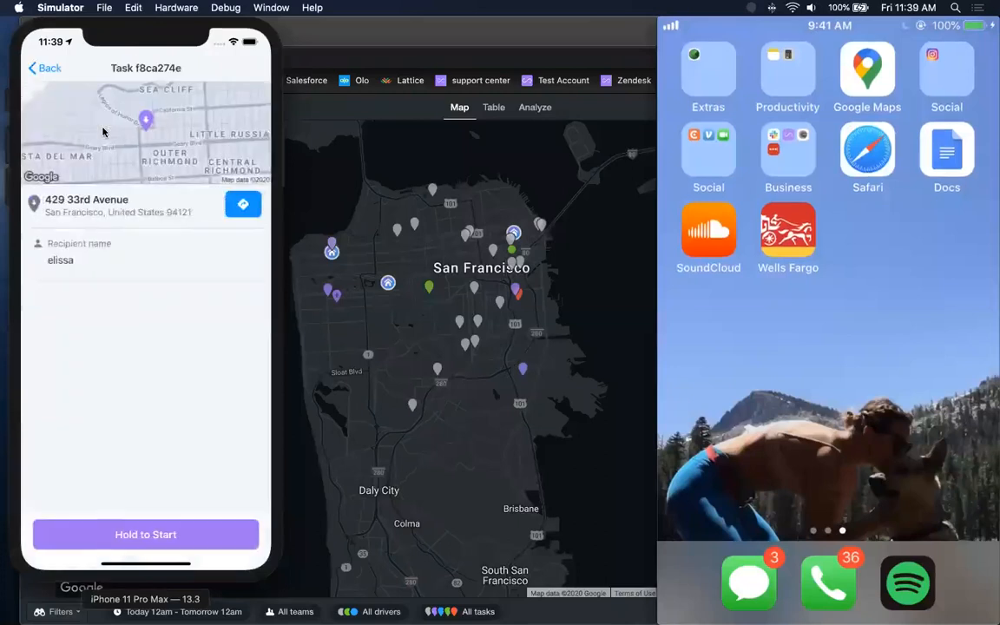
mouse_move(119, 527)
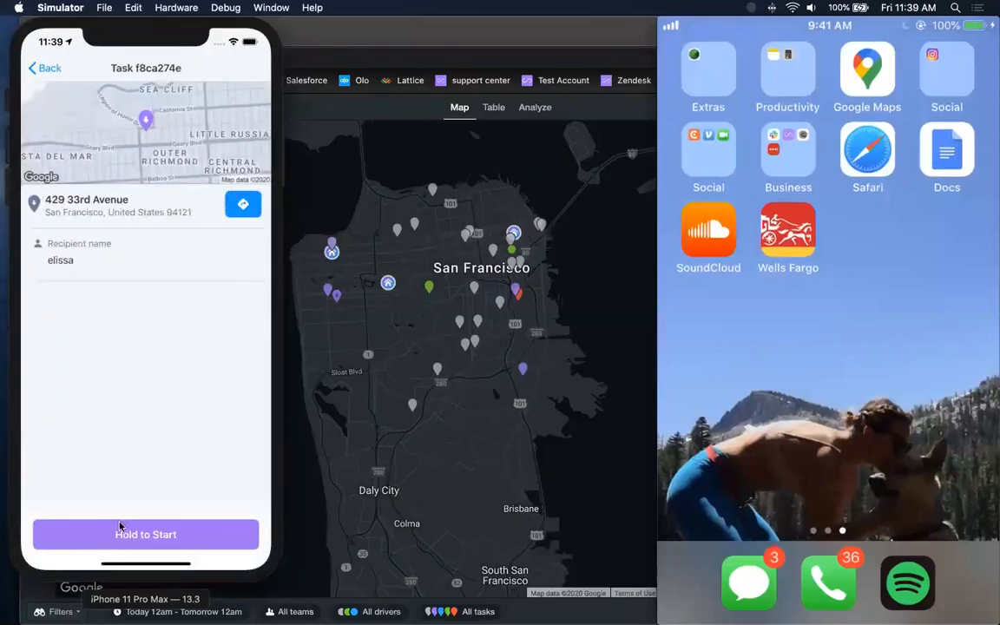
left_click(146, 534)
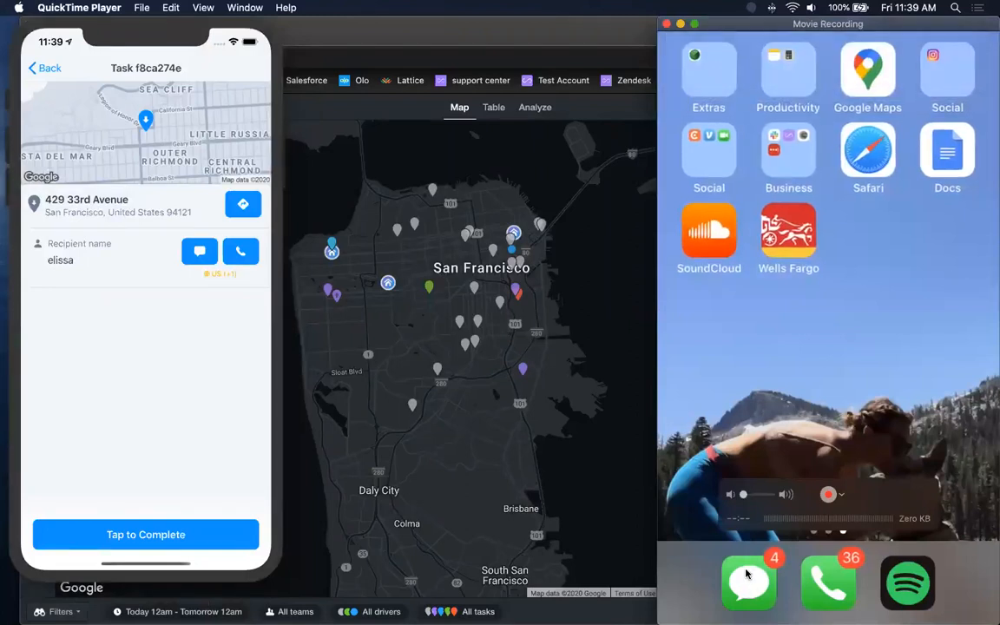
Step: Open the tracking link from Messages in Safari
left_click(749, 582)
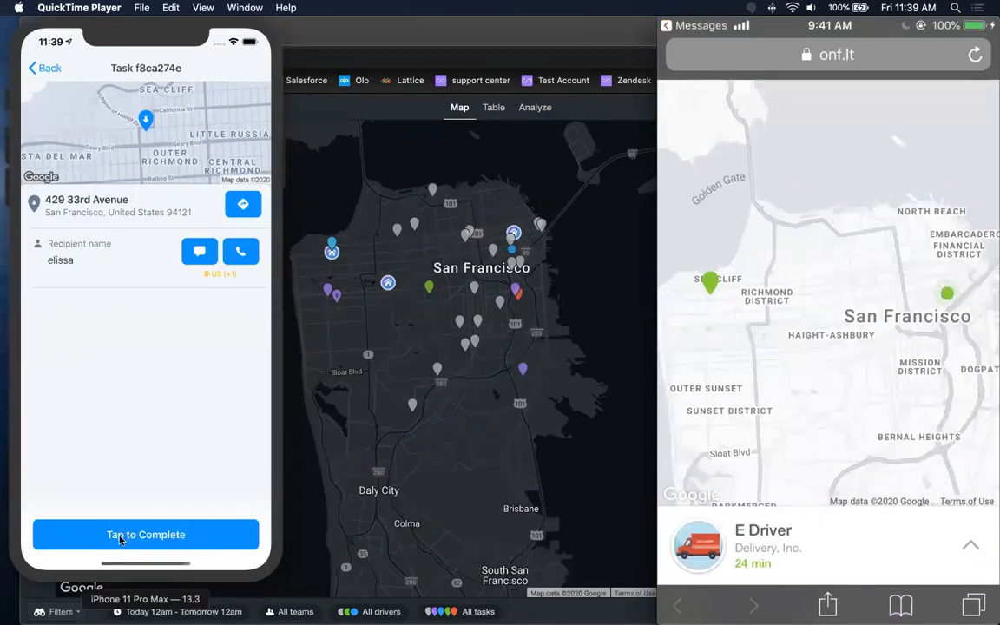
Step: Capture and save the recipient's signature, then complete the task with Success
left_click(146, 534)
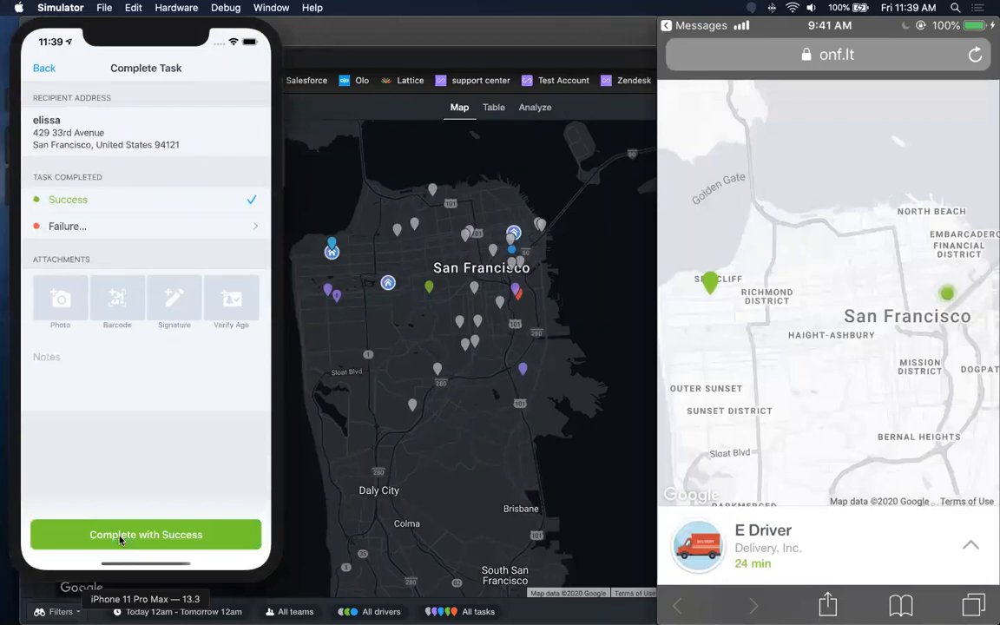
mouse_move(165, 313)
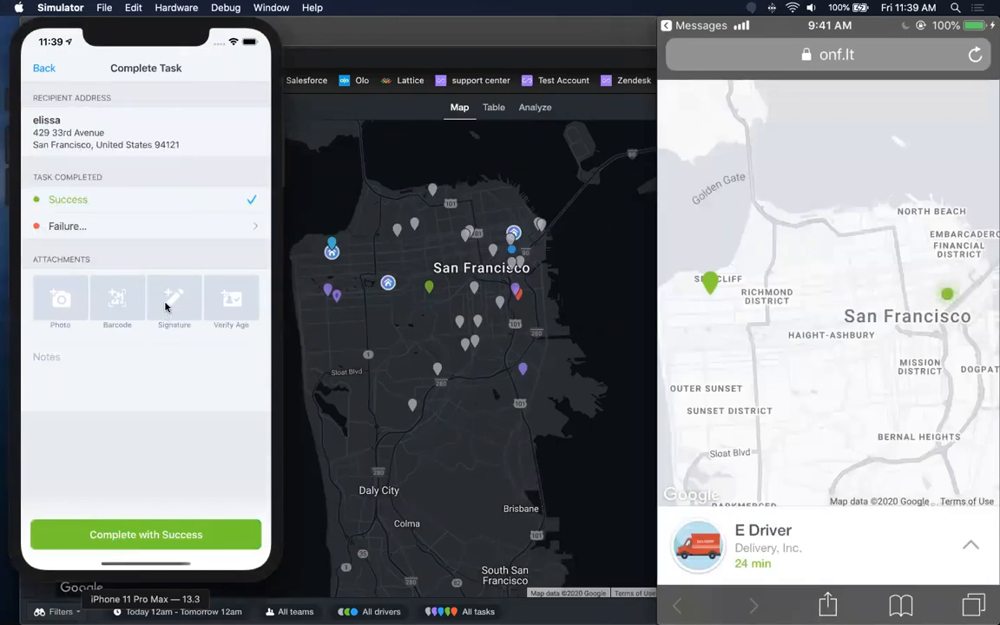
left_click(174, 299)
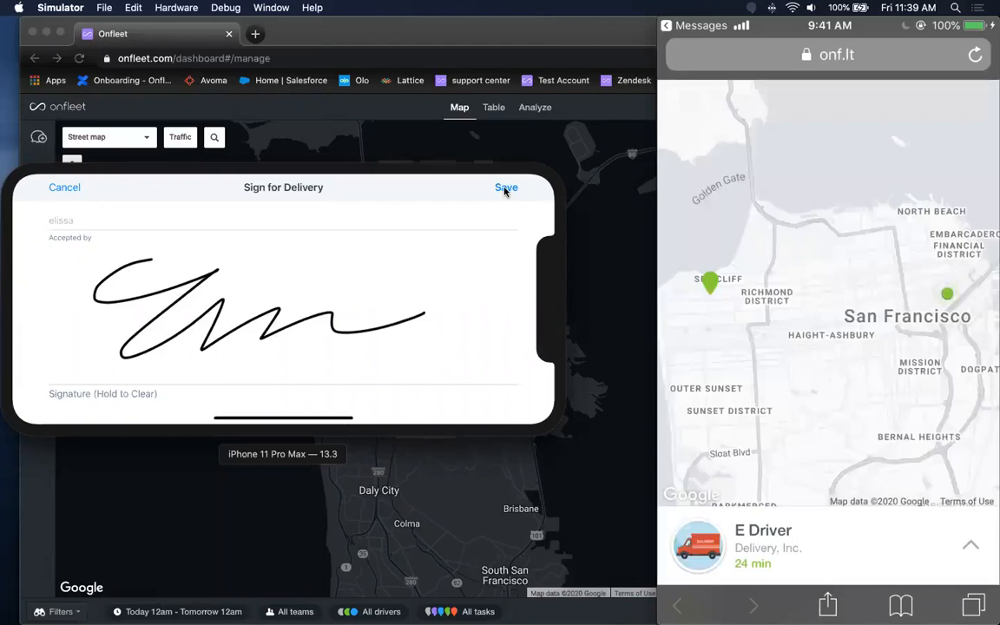
left_click(506, 187)
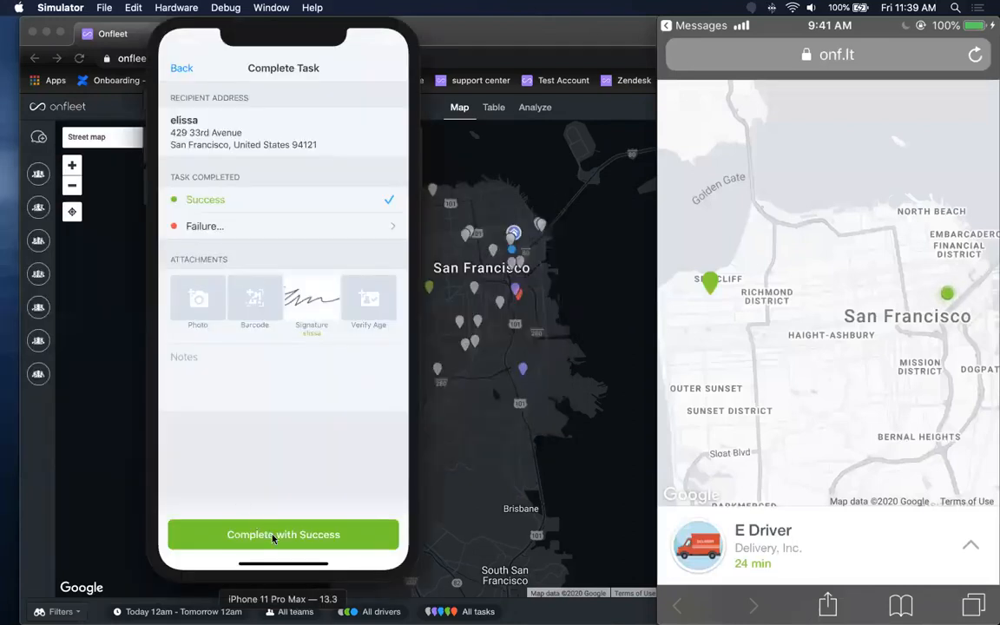
left_click(283, 534)
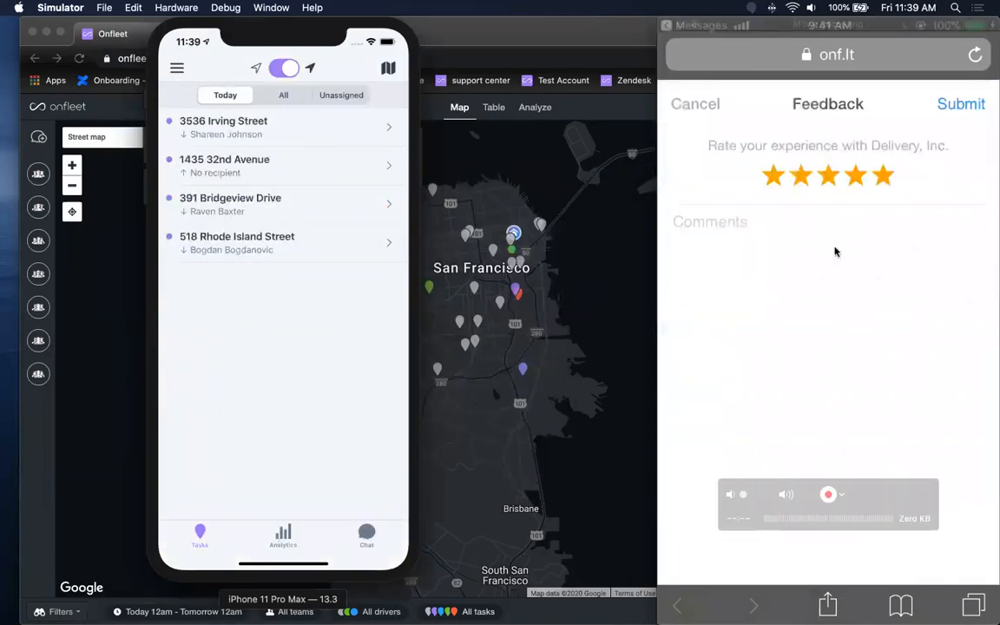
Step: Rate the delivery five stars, comment 'Great service!', and submit
left_click(883, 175)
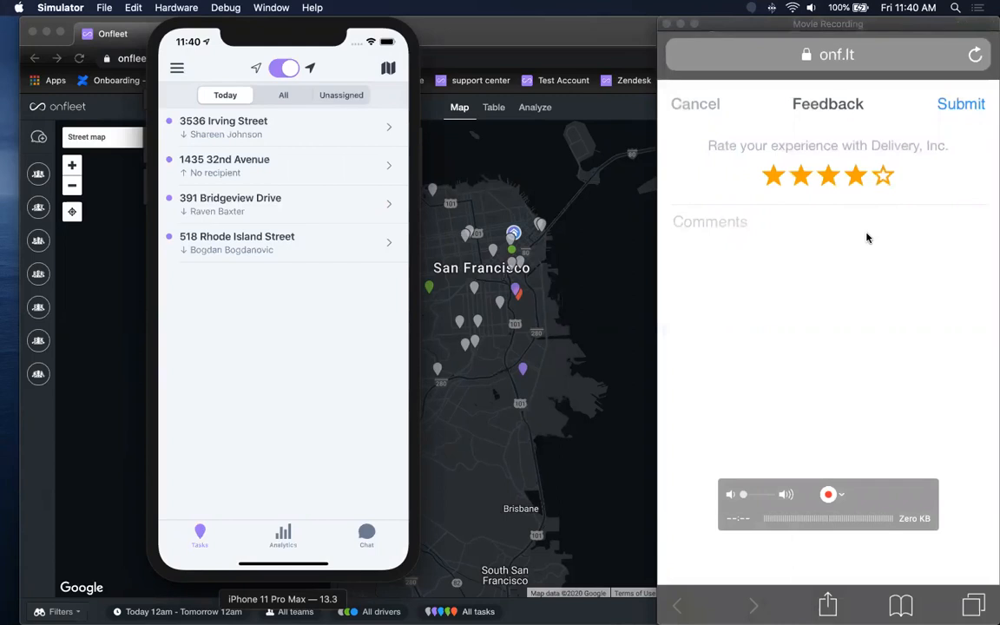
left_click(855, 175)
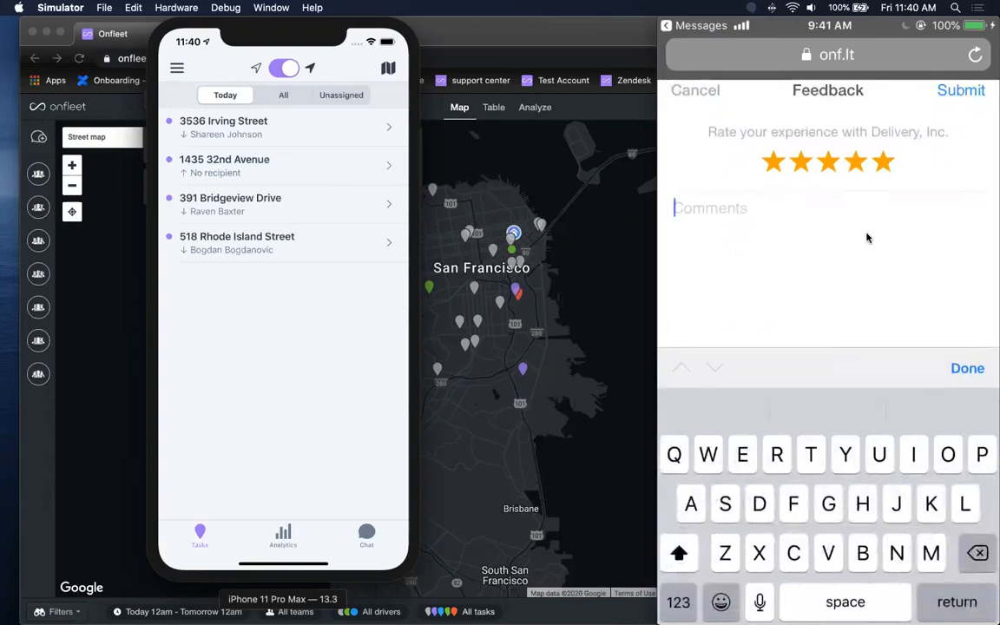
type("Great service!")
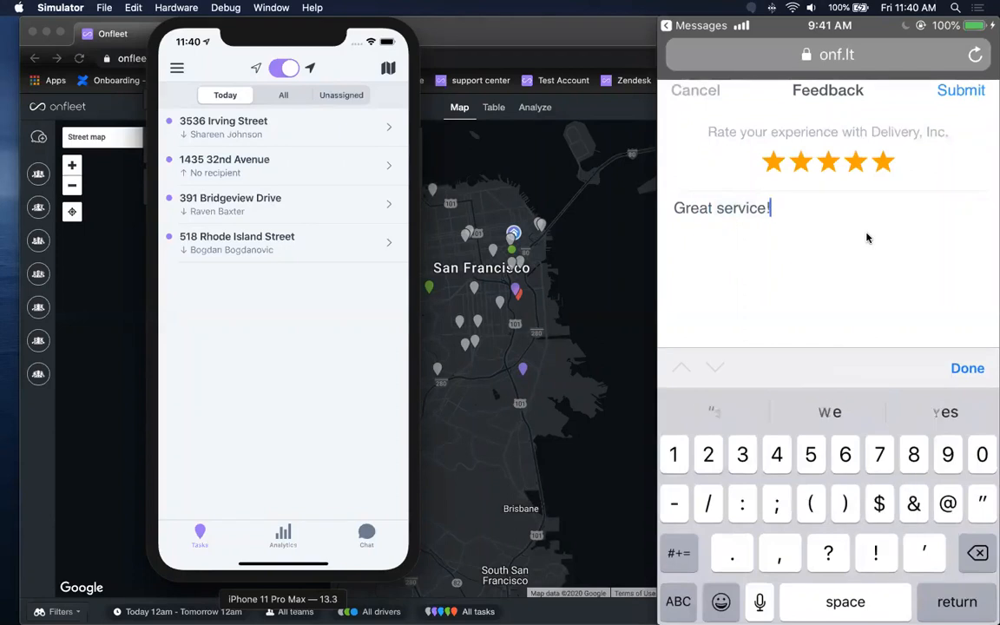
left_click(968, 368)
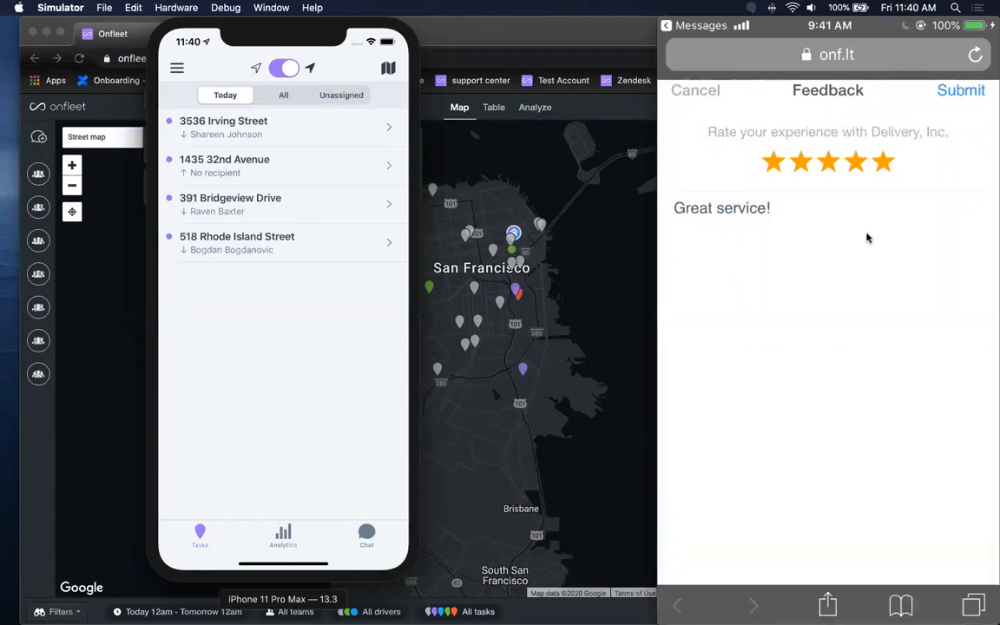
left_click(961, 90)
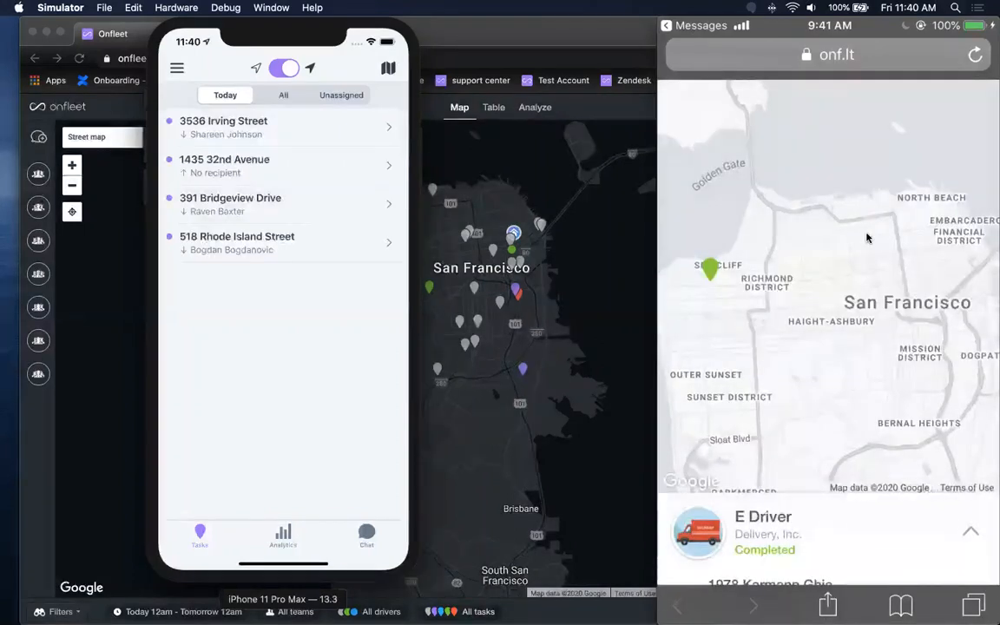